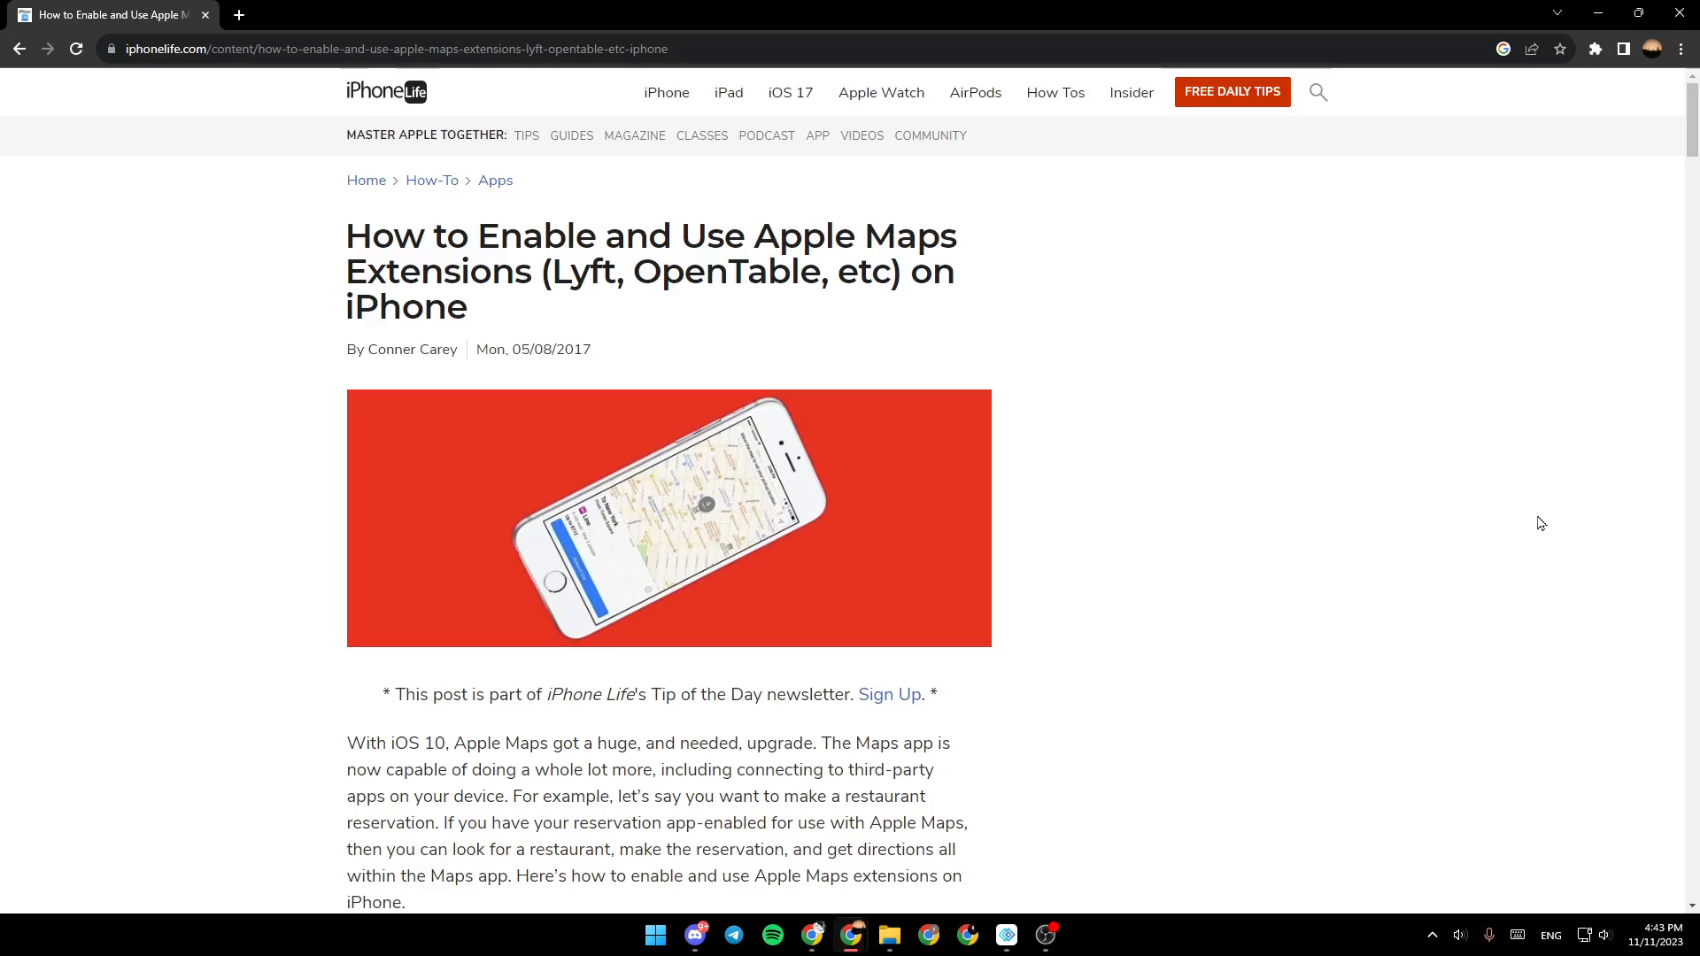
pyautogui.moveTo(1344, 407)
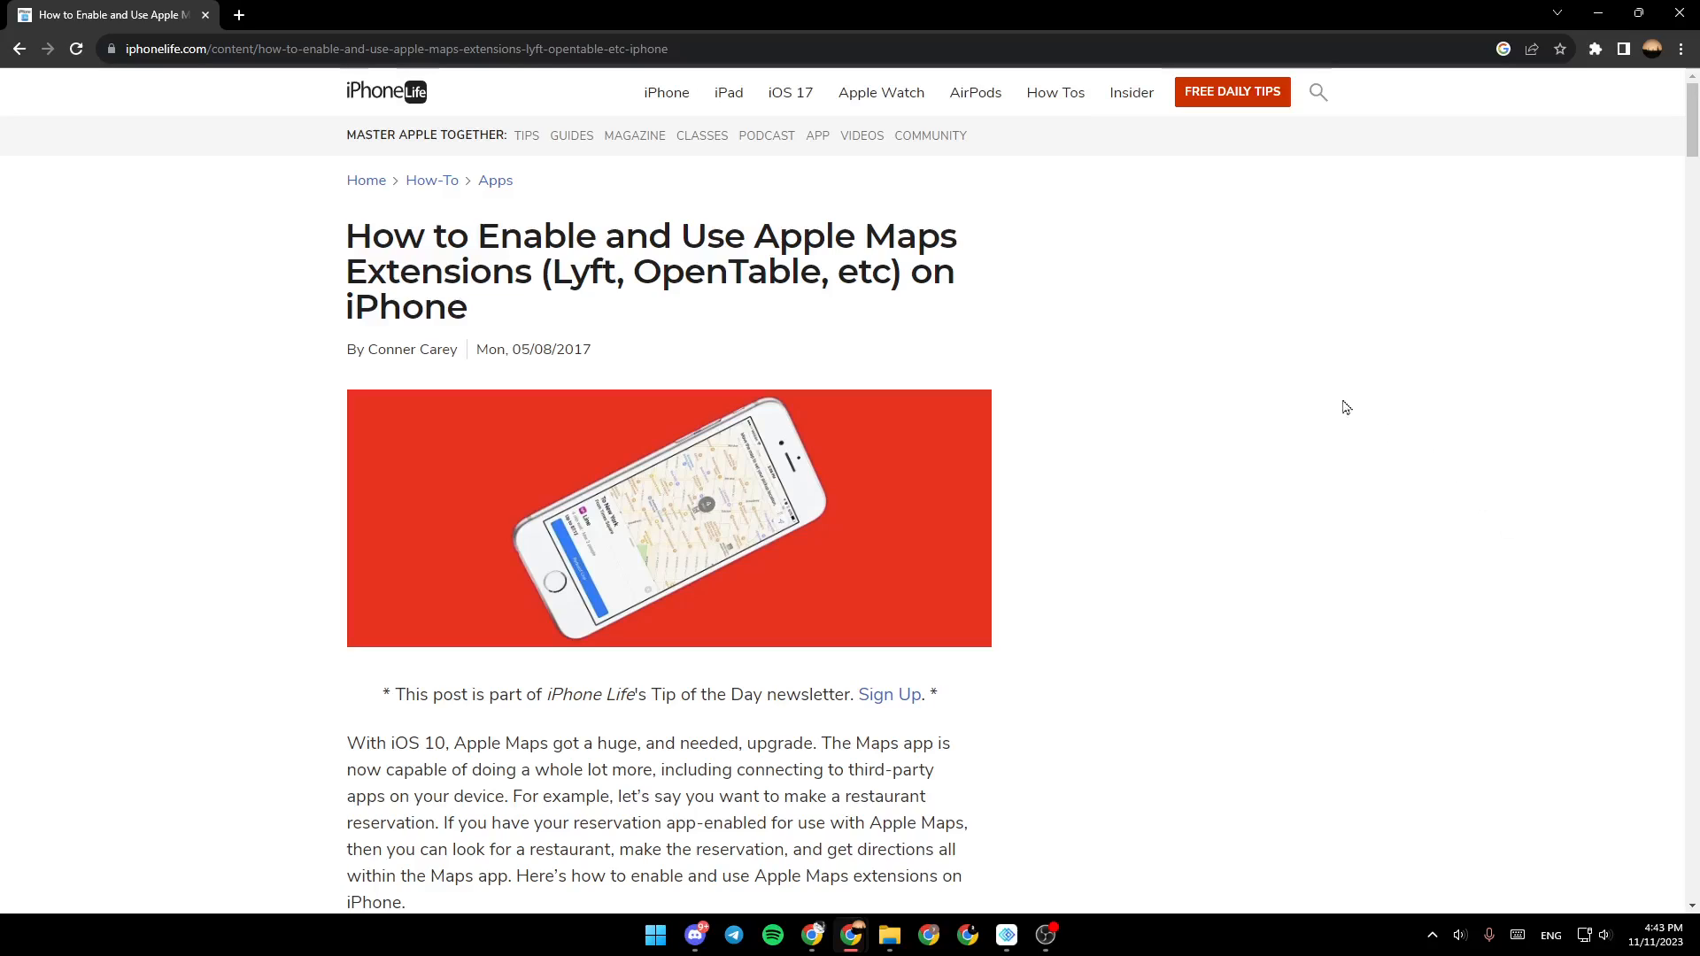
pyautogui.moveTo(464, 342)
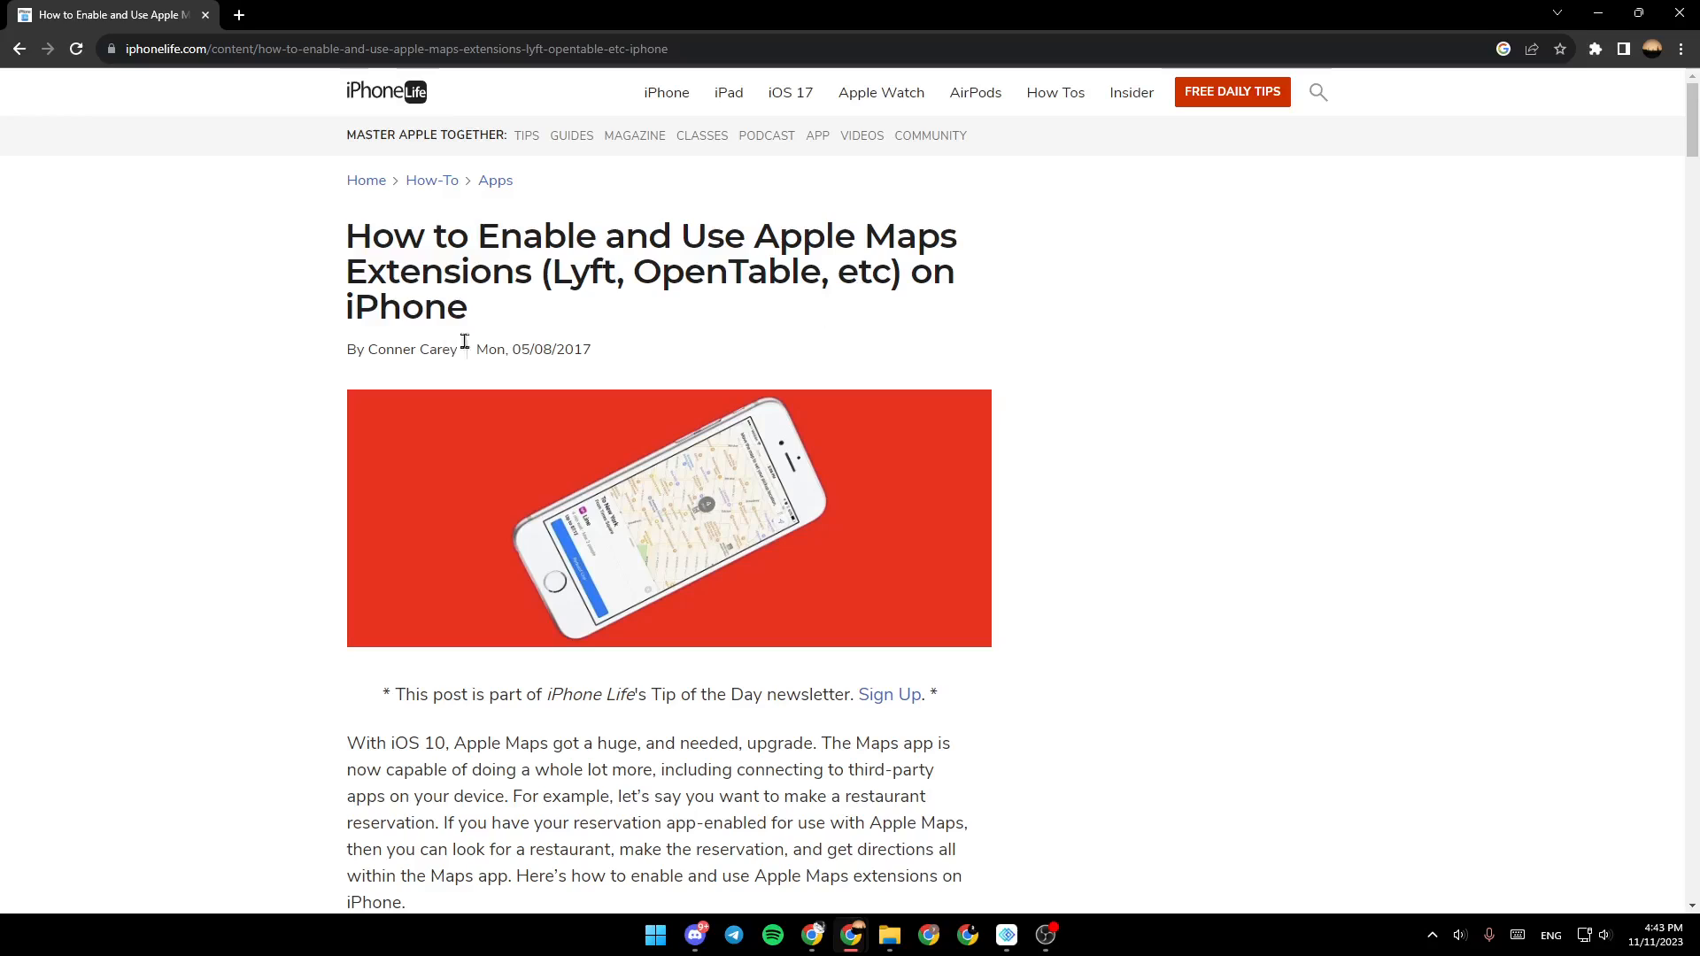
pyautogui.scroll(-3)
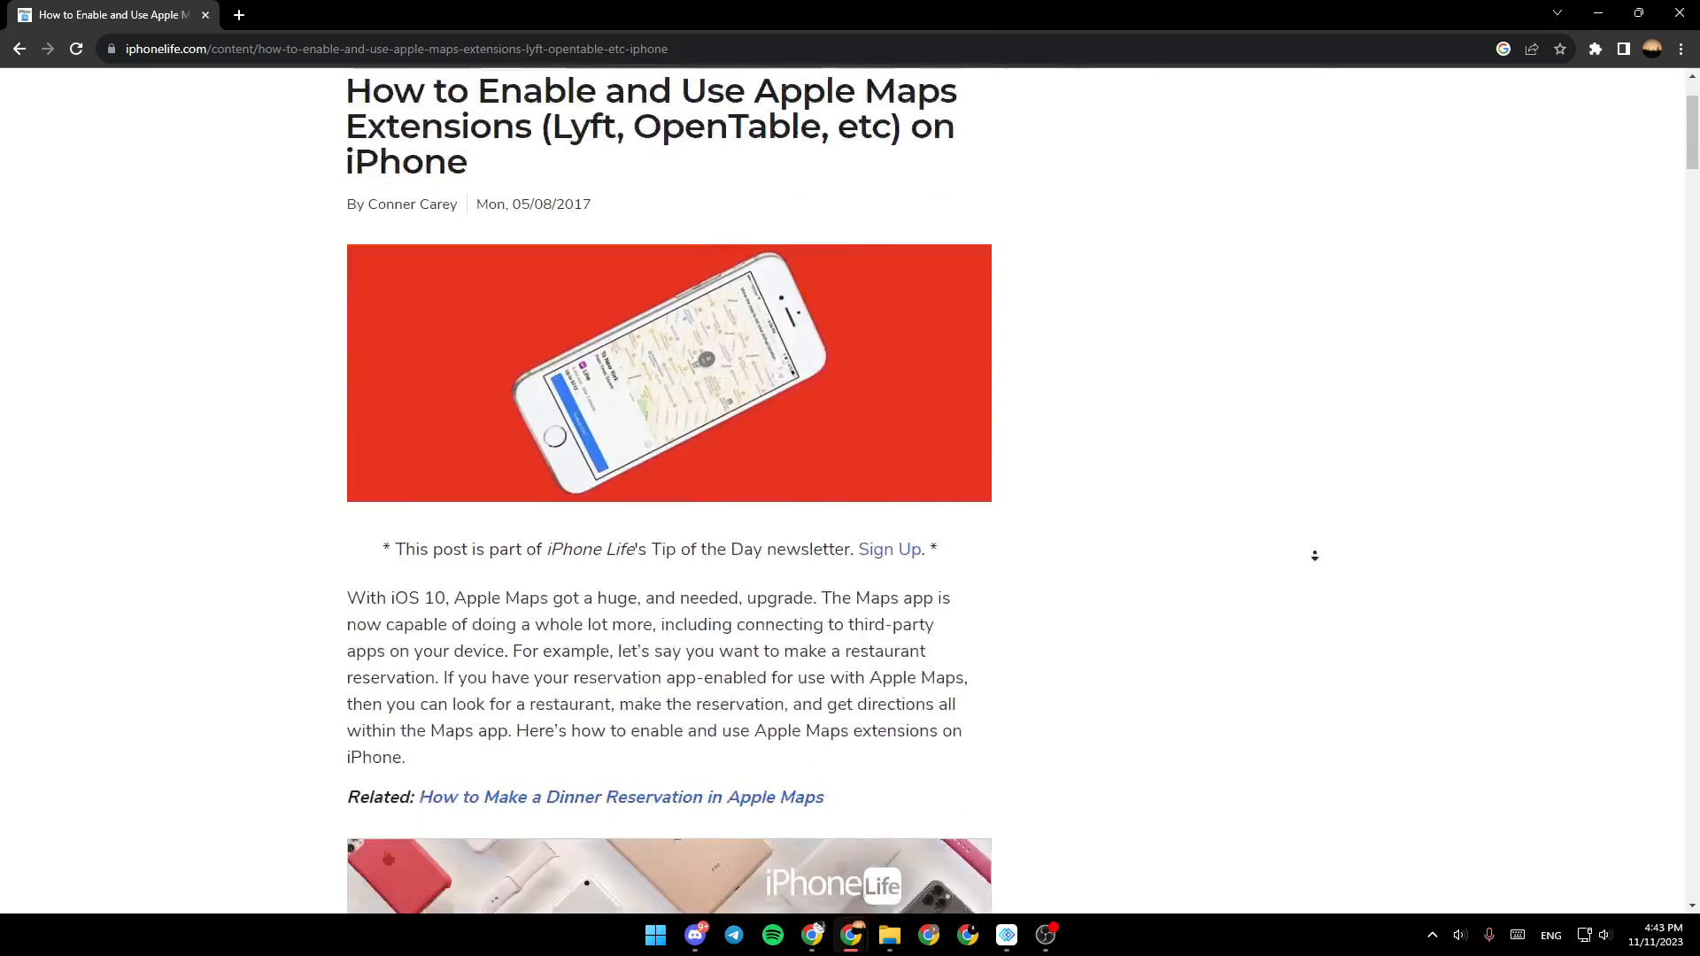
pyautogui.scroll(-3)
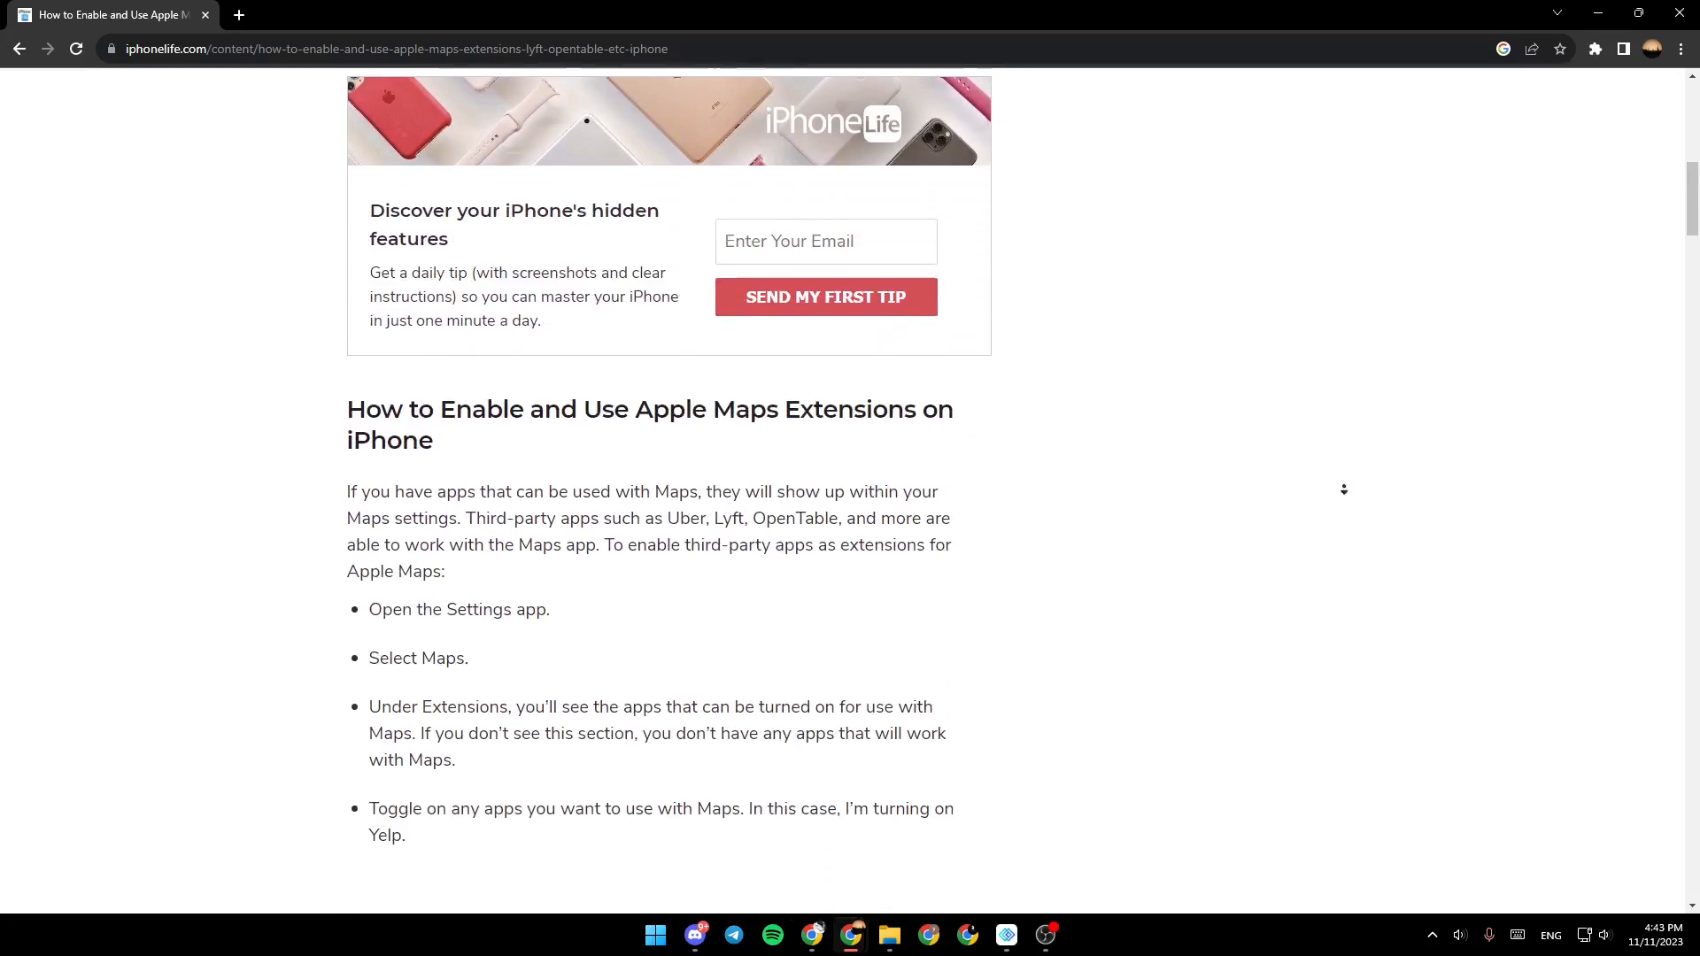
pyautogui.scroll(-3)
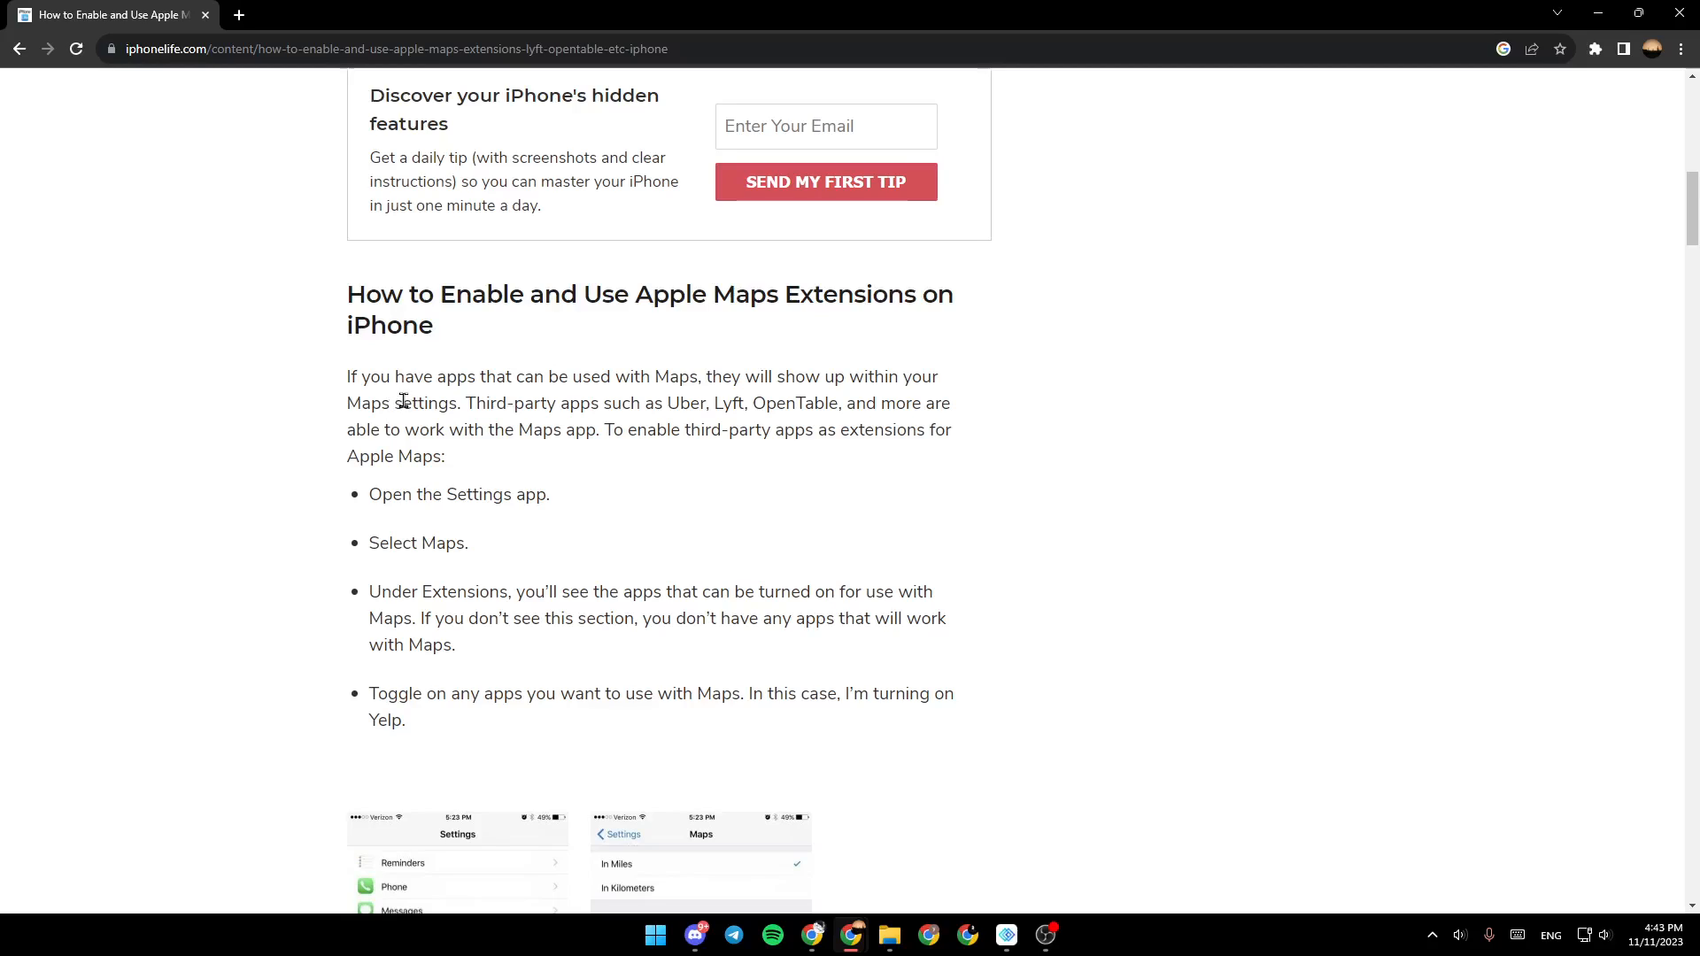
pyautogui.moveTo(830, 384)
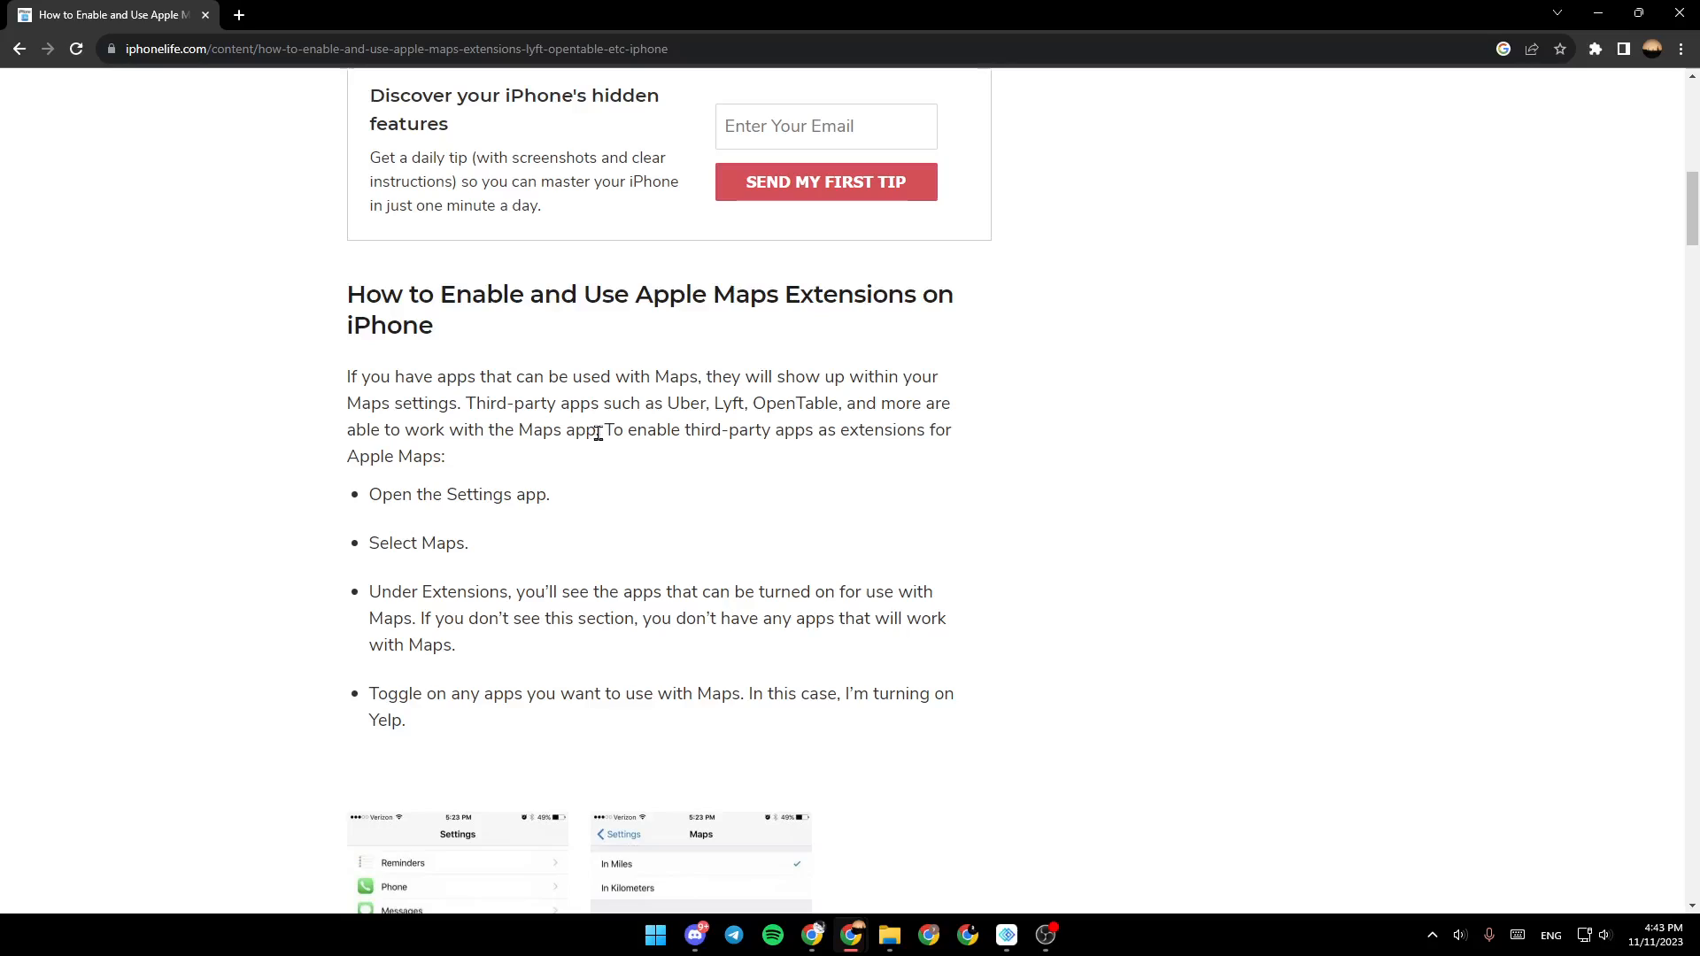
pyautogui.moveTo(855, 459)
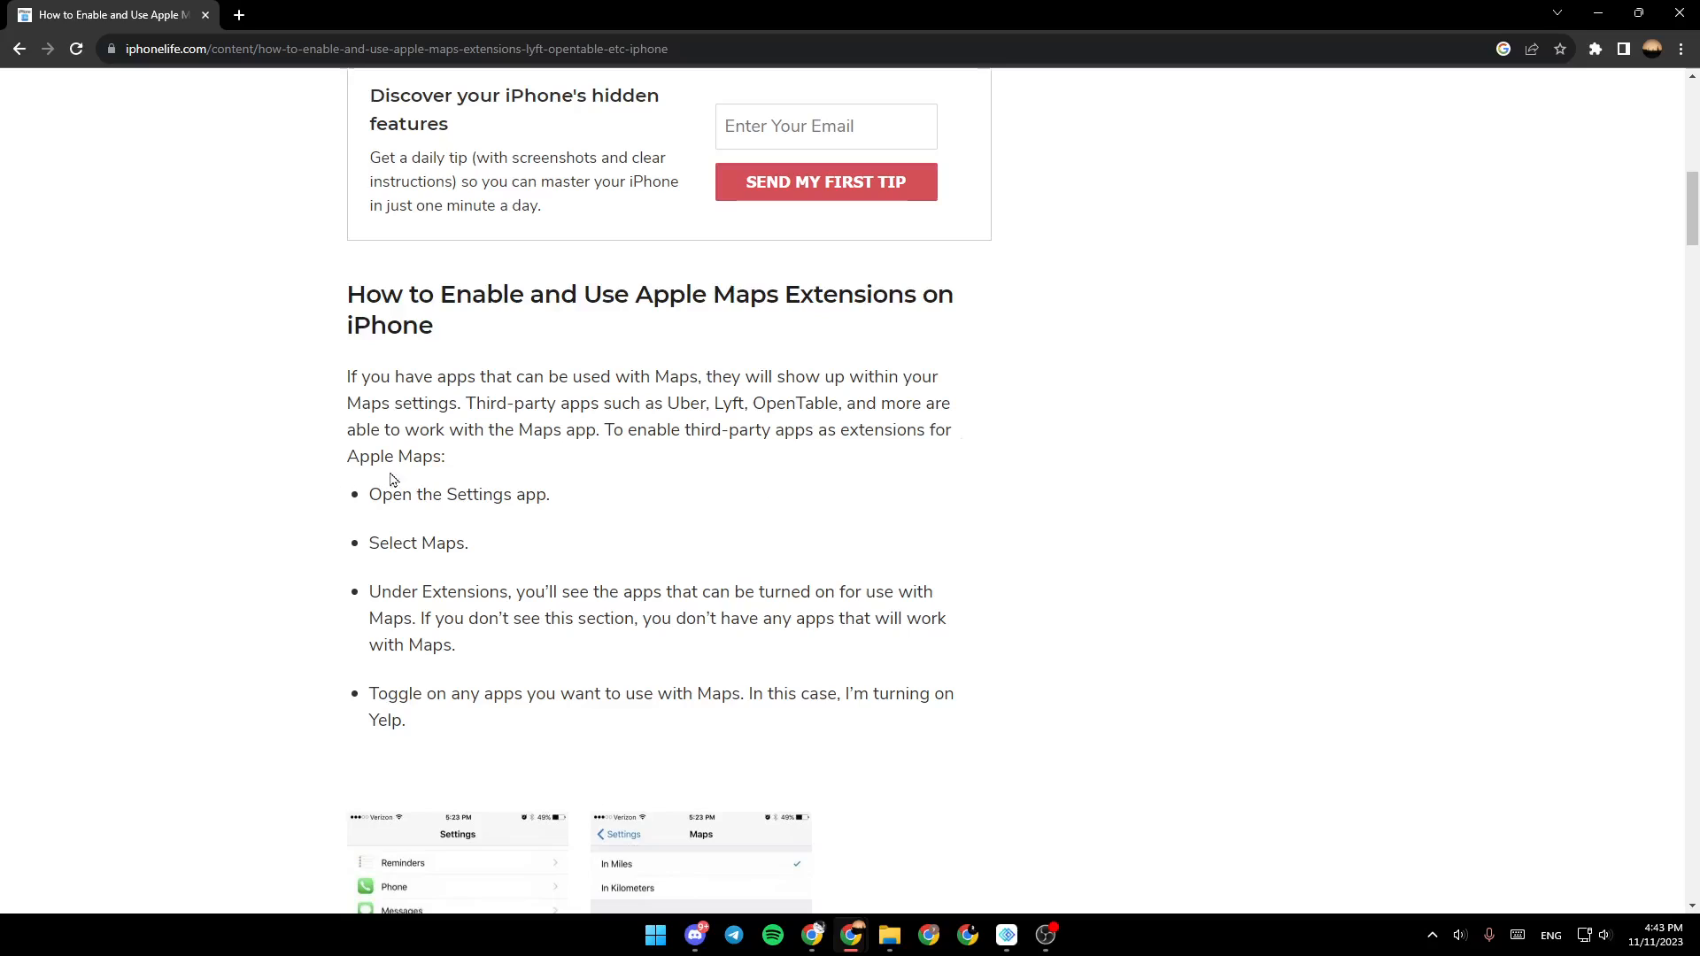
pyautogui.scroll(-3)
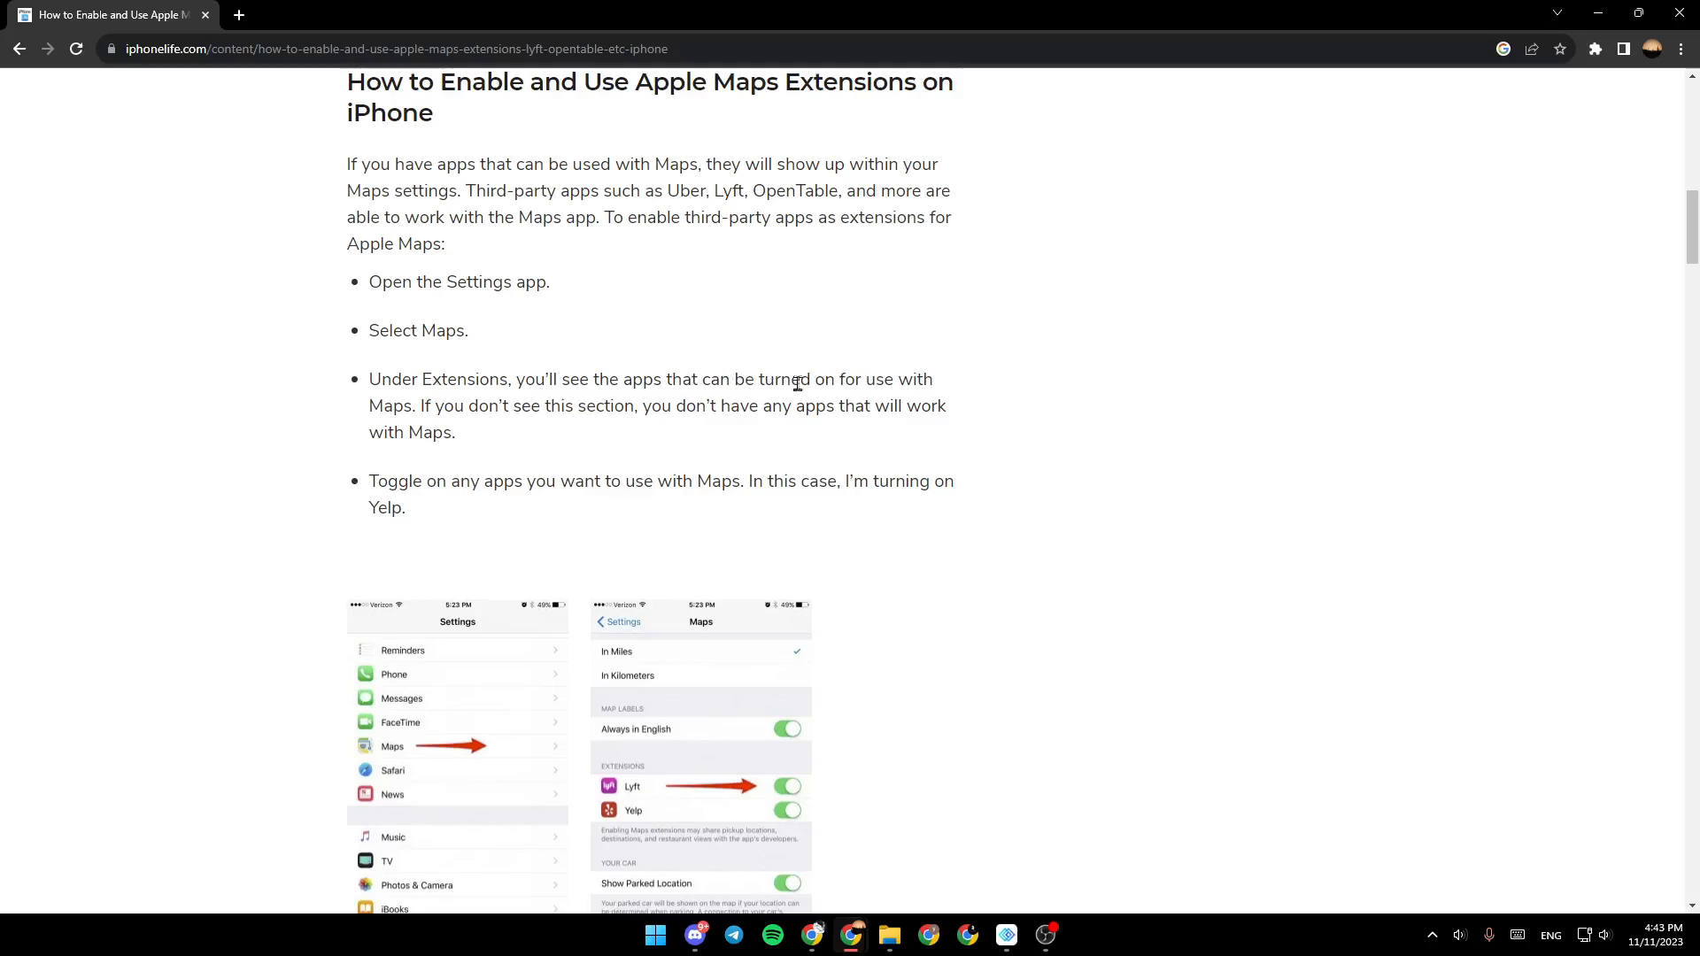
pyautogui.moveTo(380, 412)
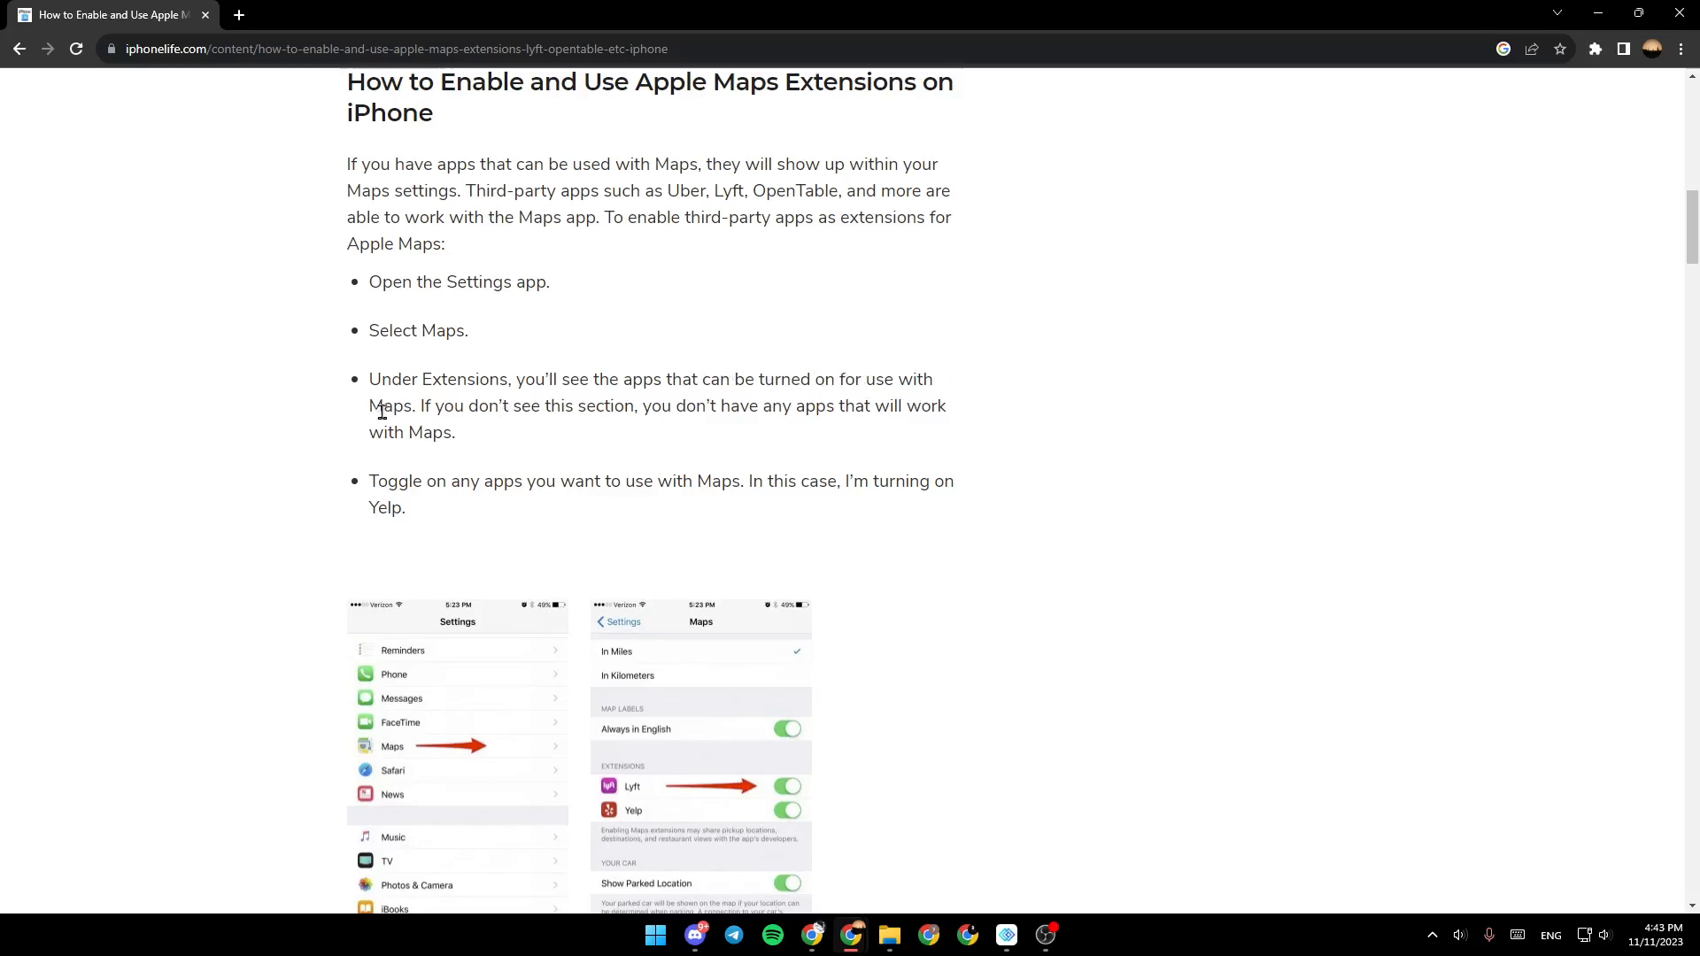
pyautogui.moveTo(575, 430)
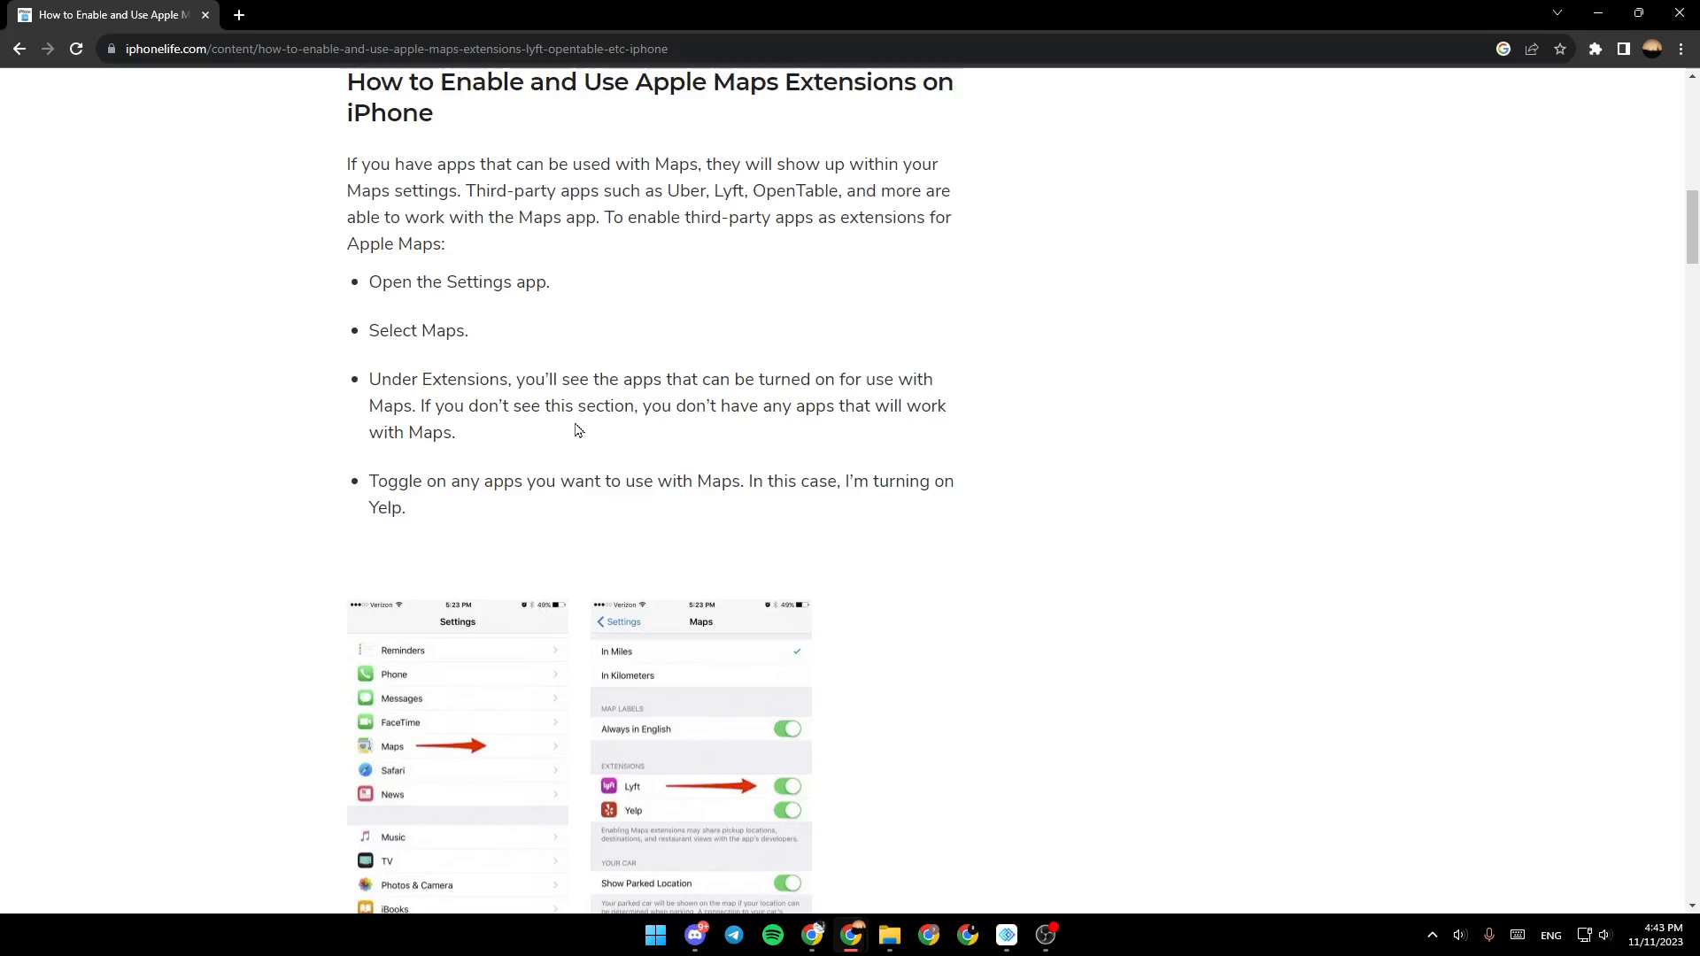
pyautogui.moveTo(820, 429)
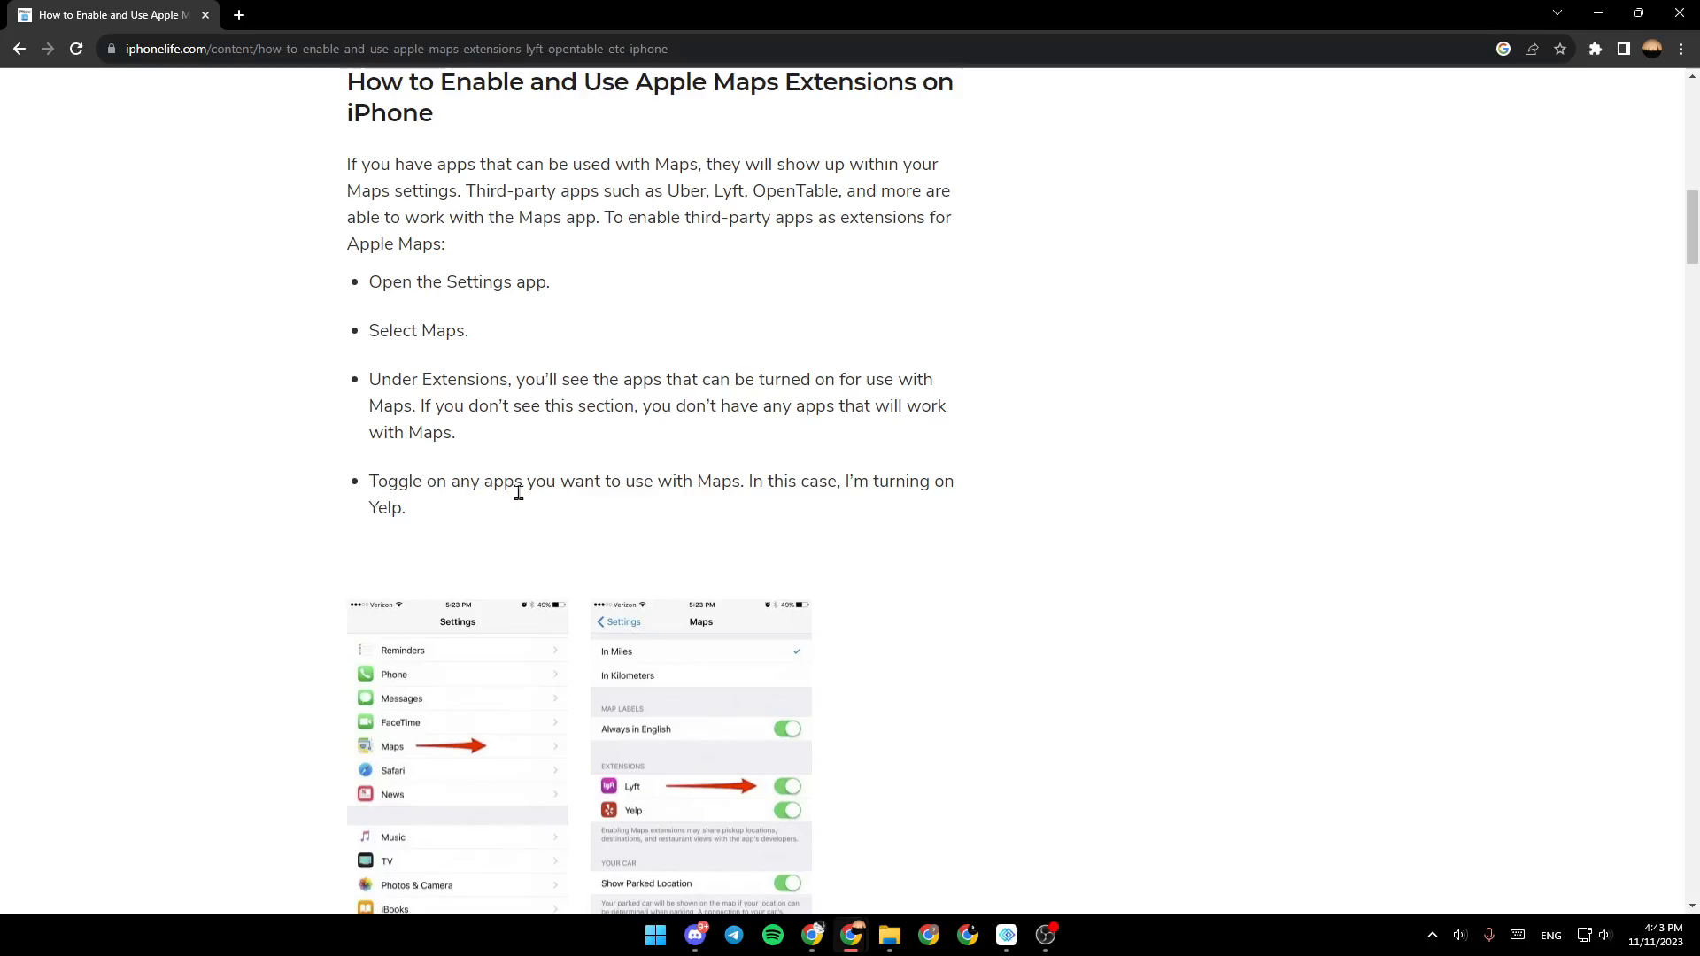
pyautogui.moveTo(749, 503)
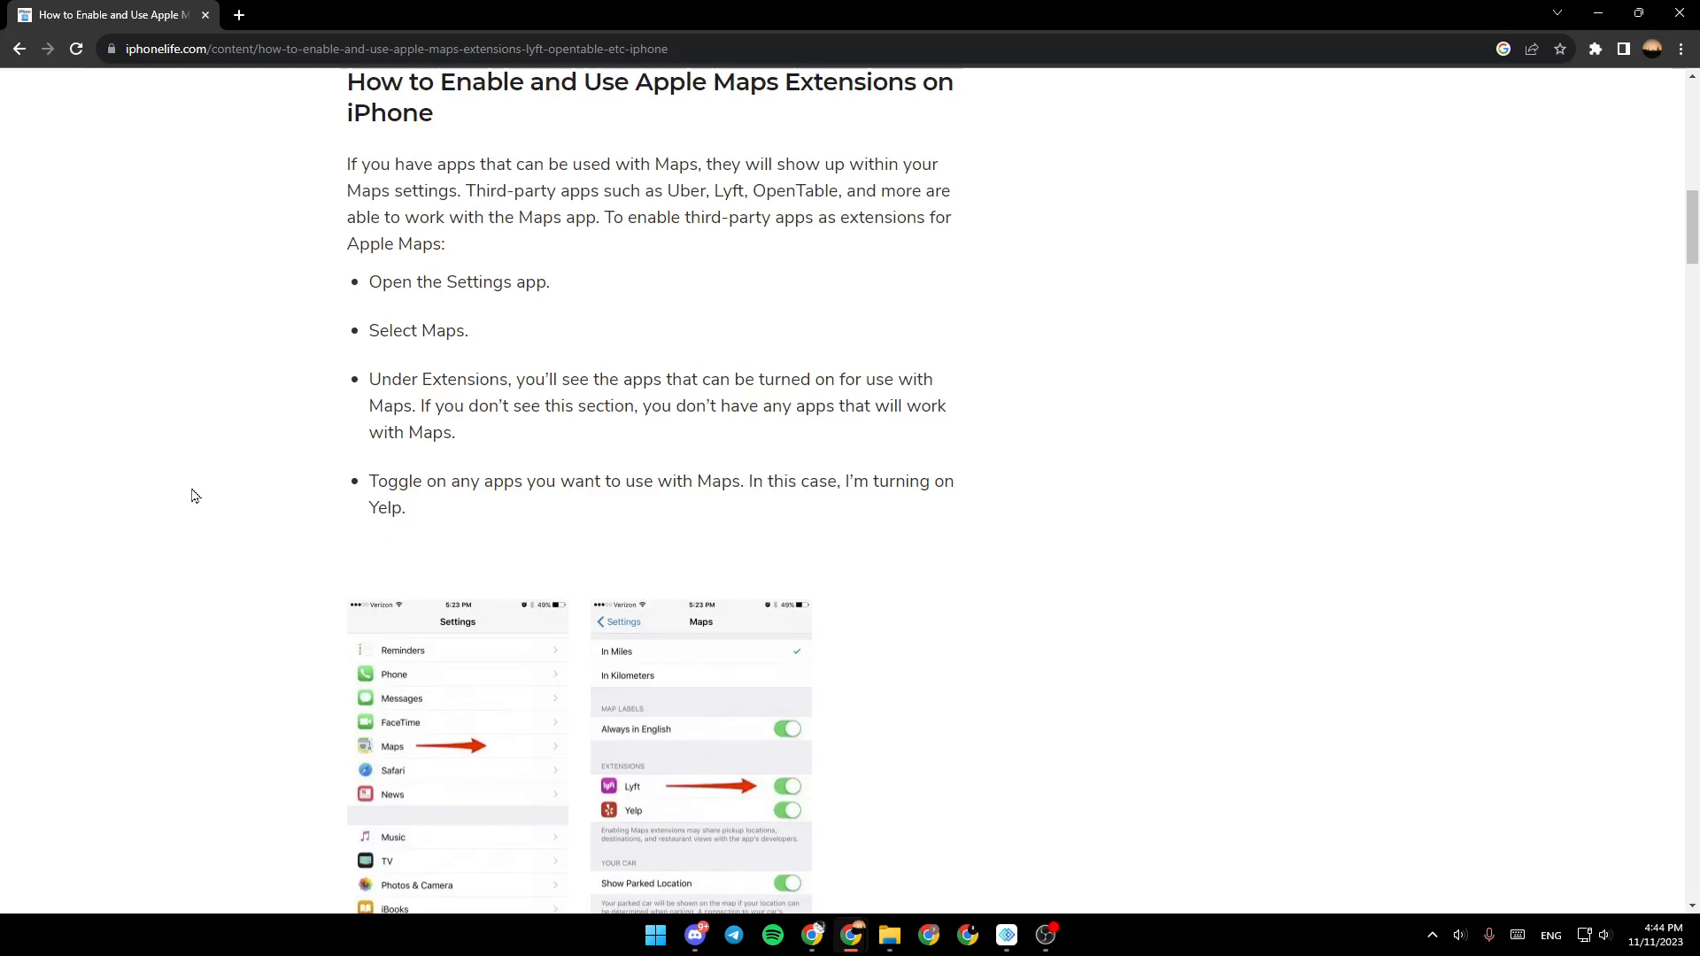
pyautogui.scroll(-3)
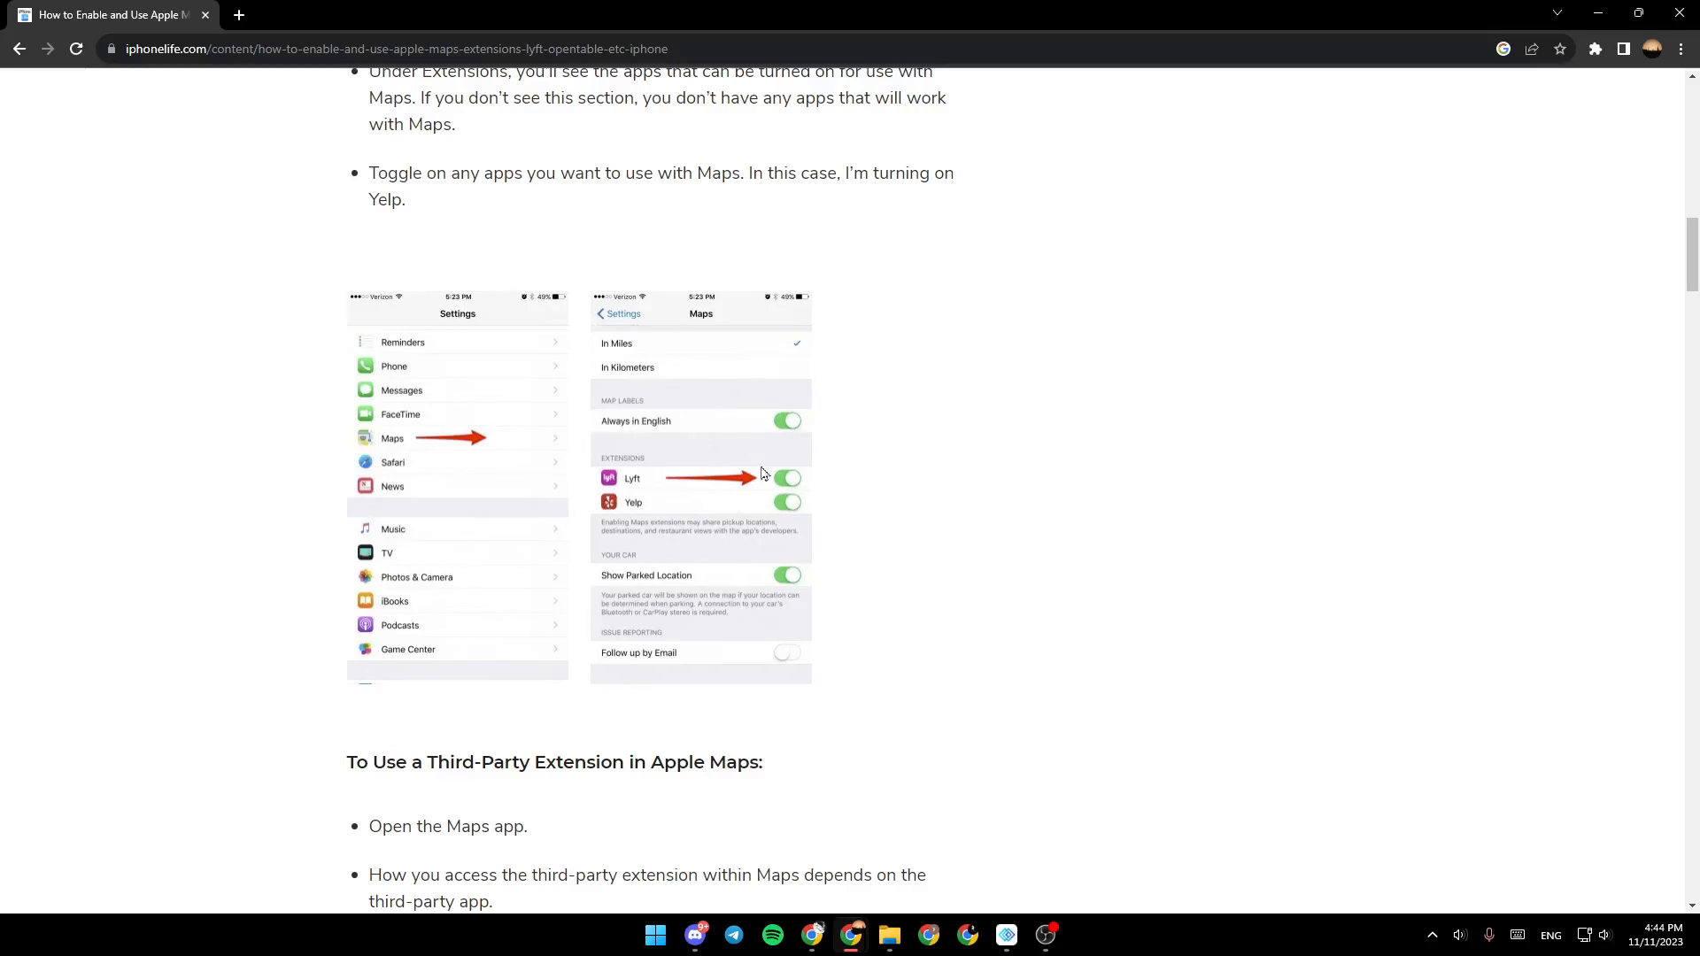
pyautogui.moveTo(532, 460)
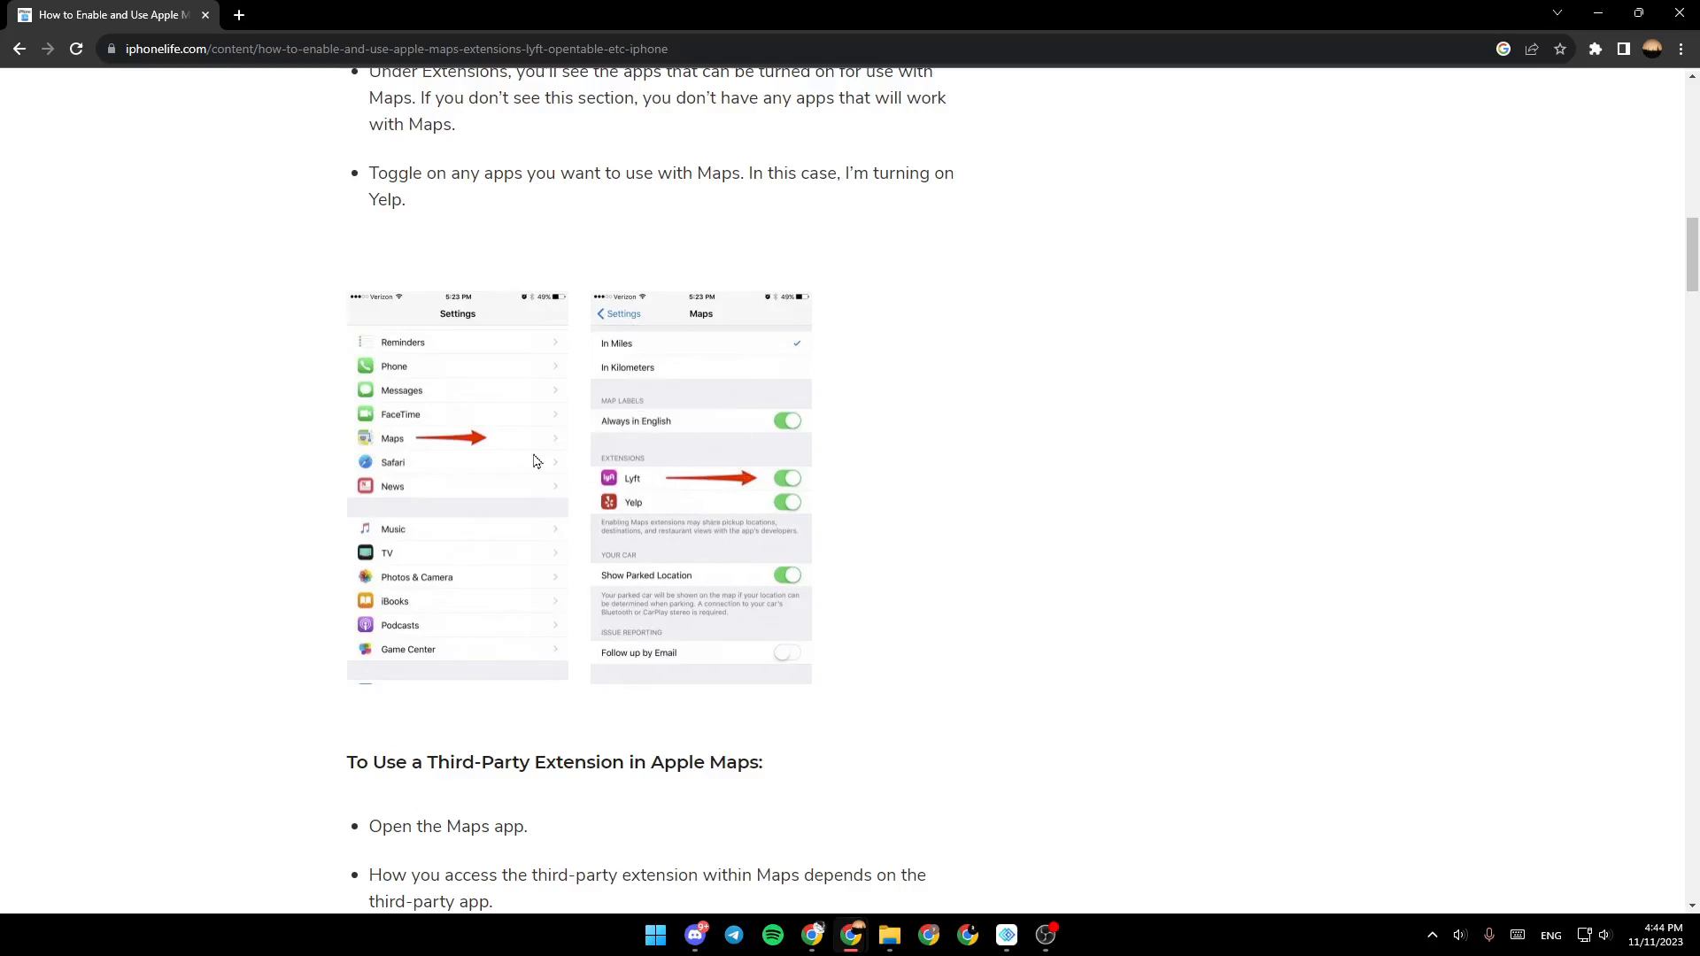
pyautogui.moveTo(702, 473)
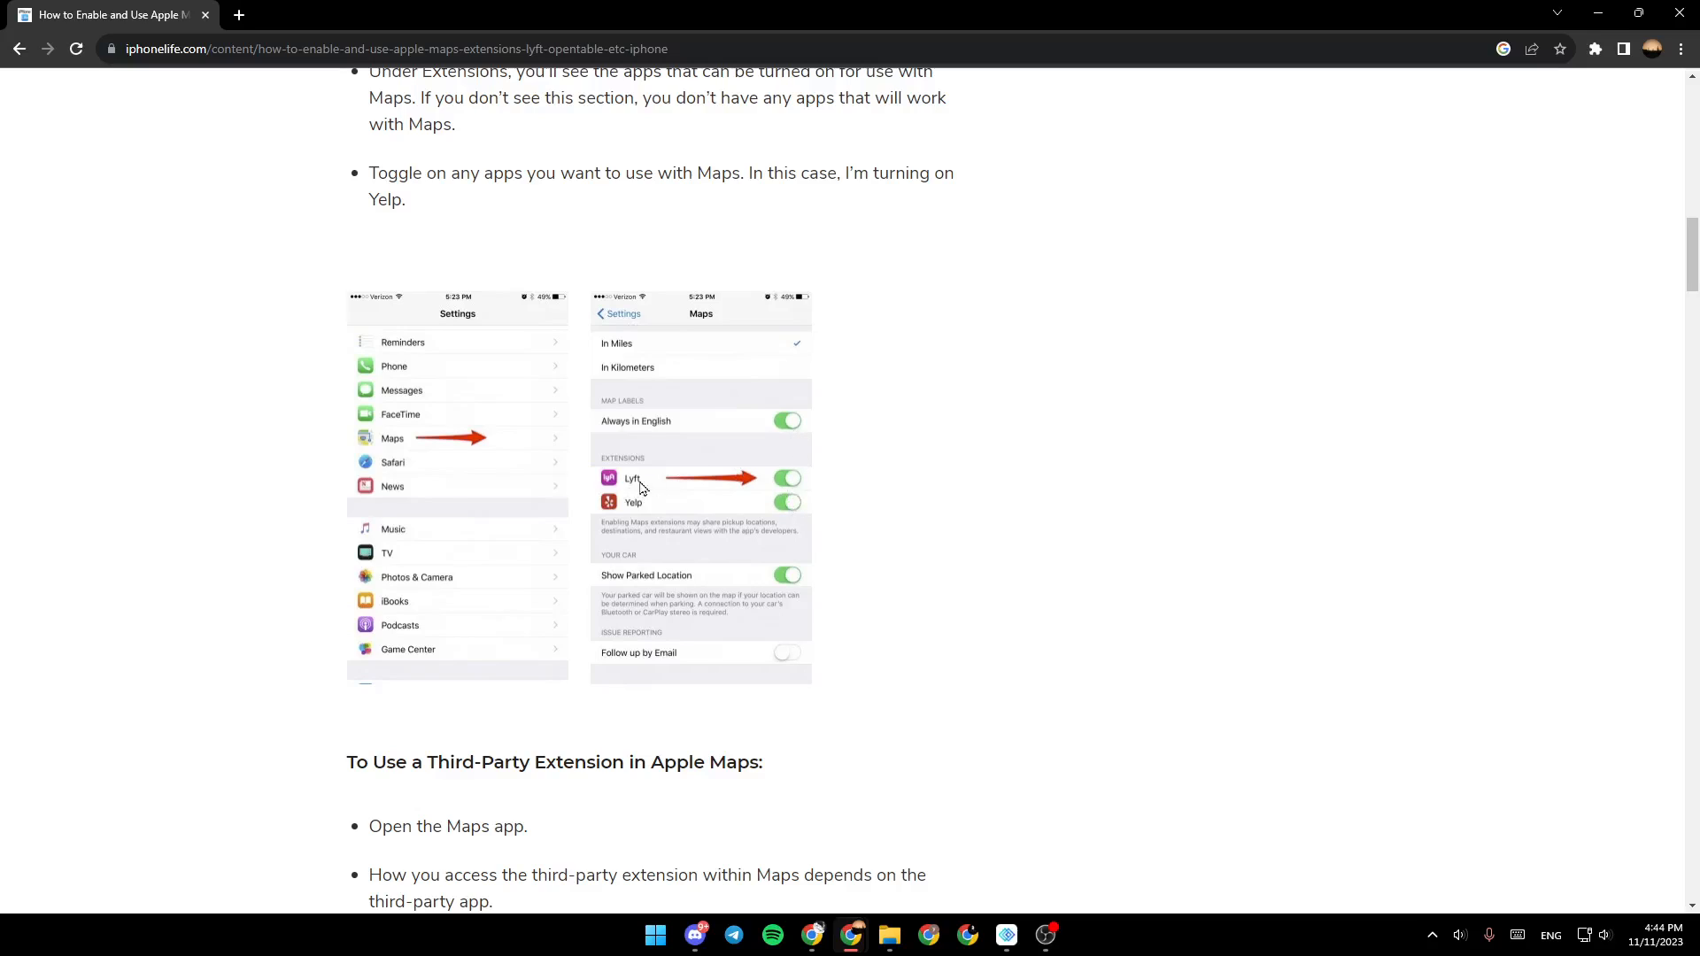
pyautogui.scroll(-3)
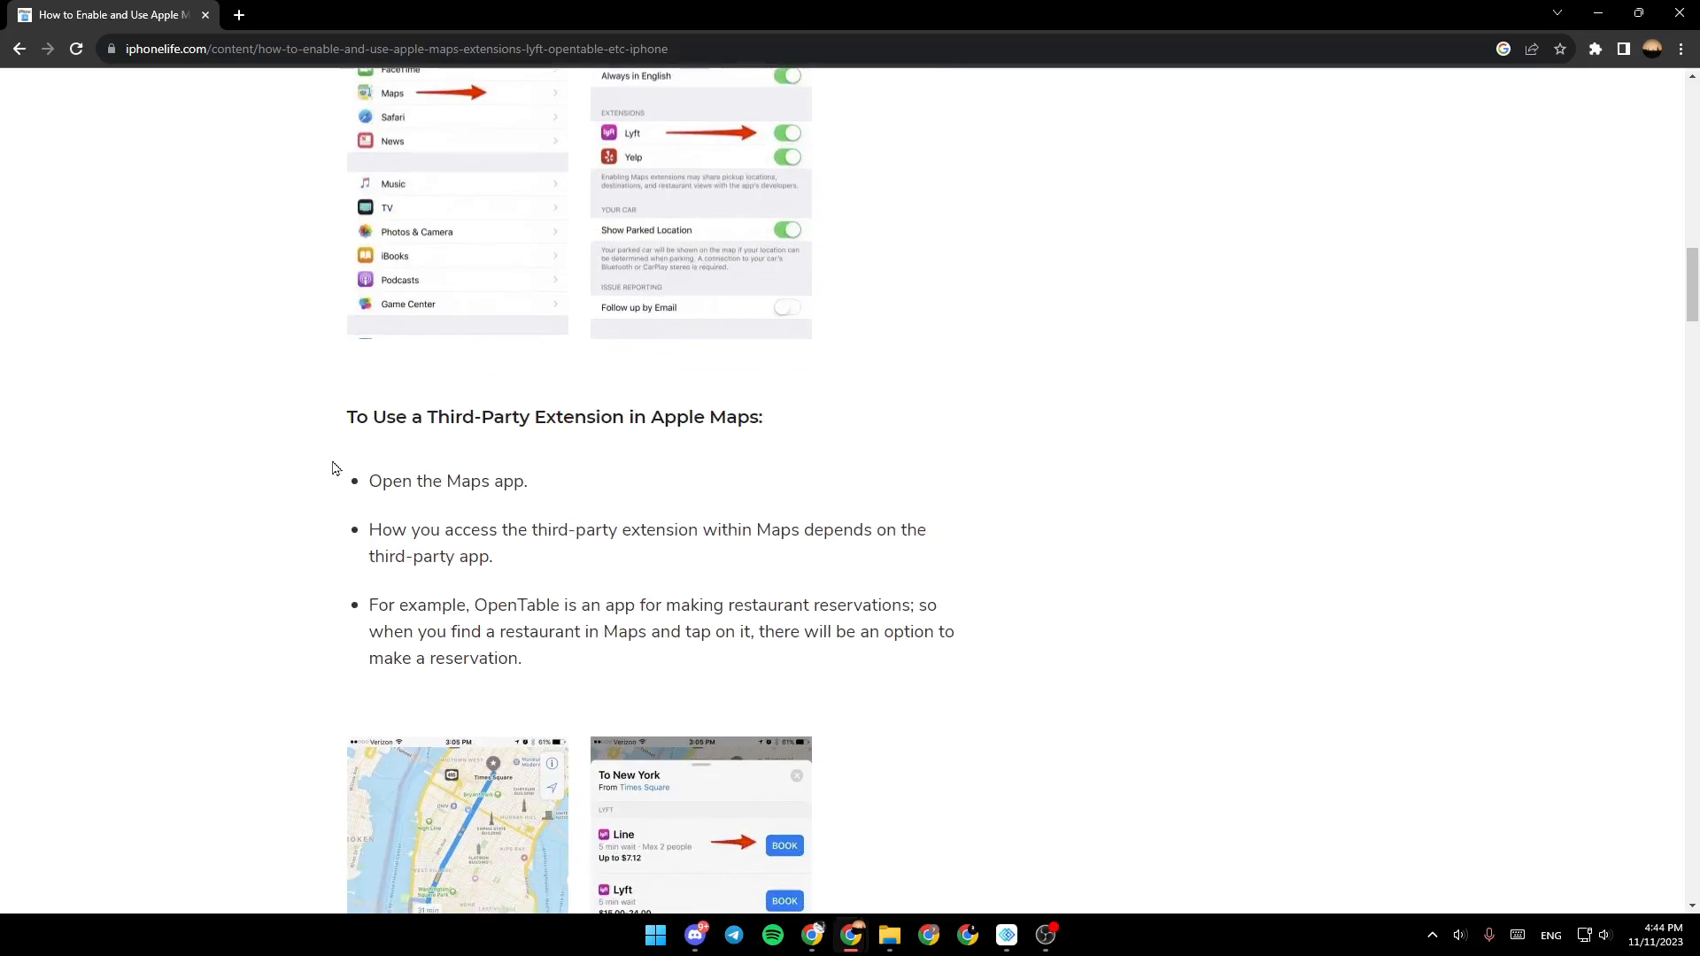
pyautogui.moveTo(203, 512)
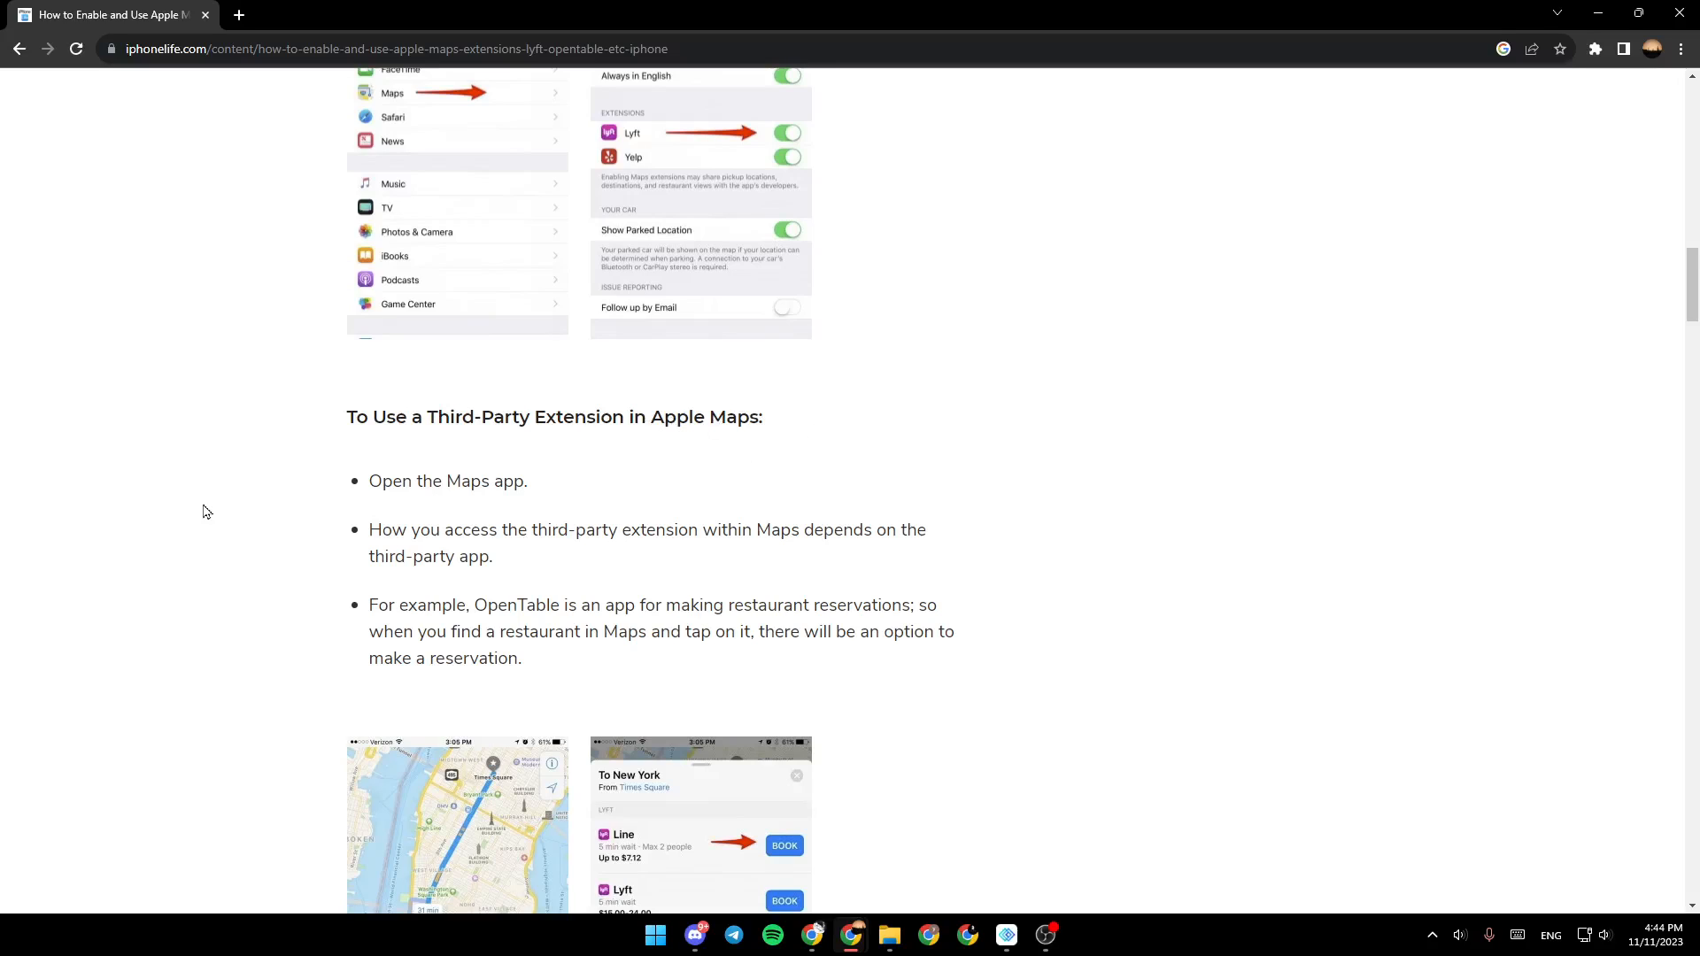
pyautogui.scroll(-3)
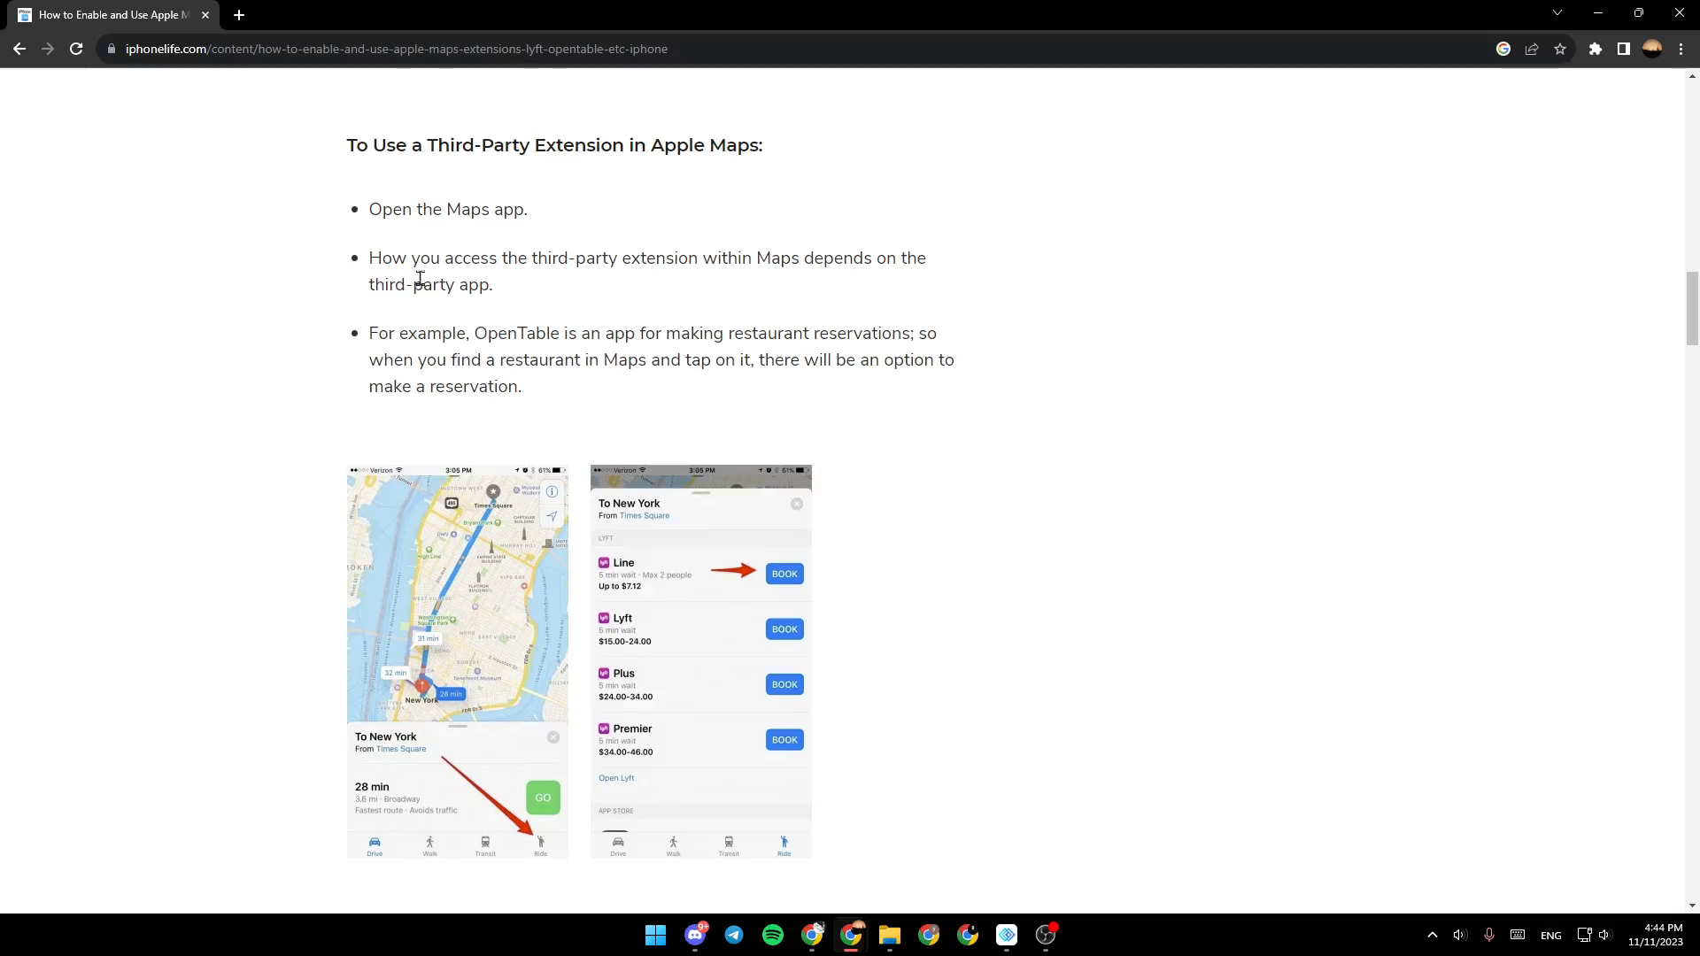
pyautogui.moveTo(808, 266)
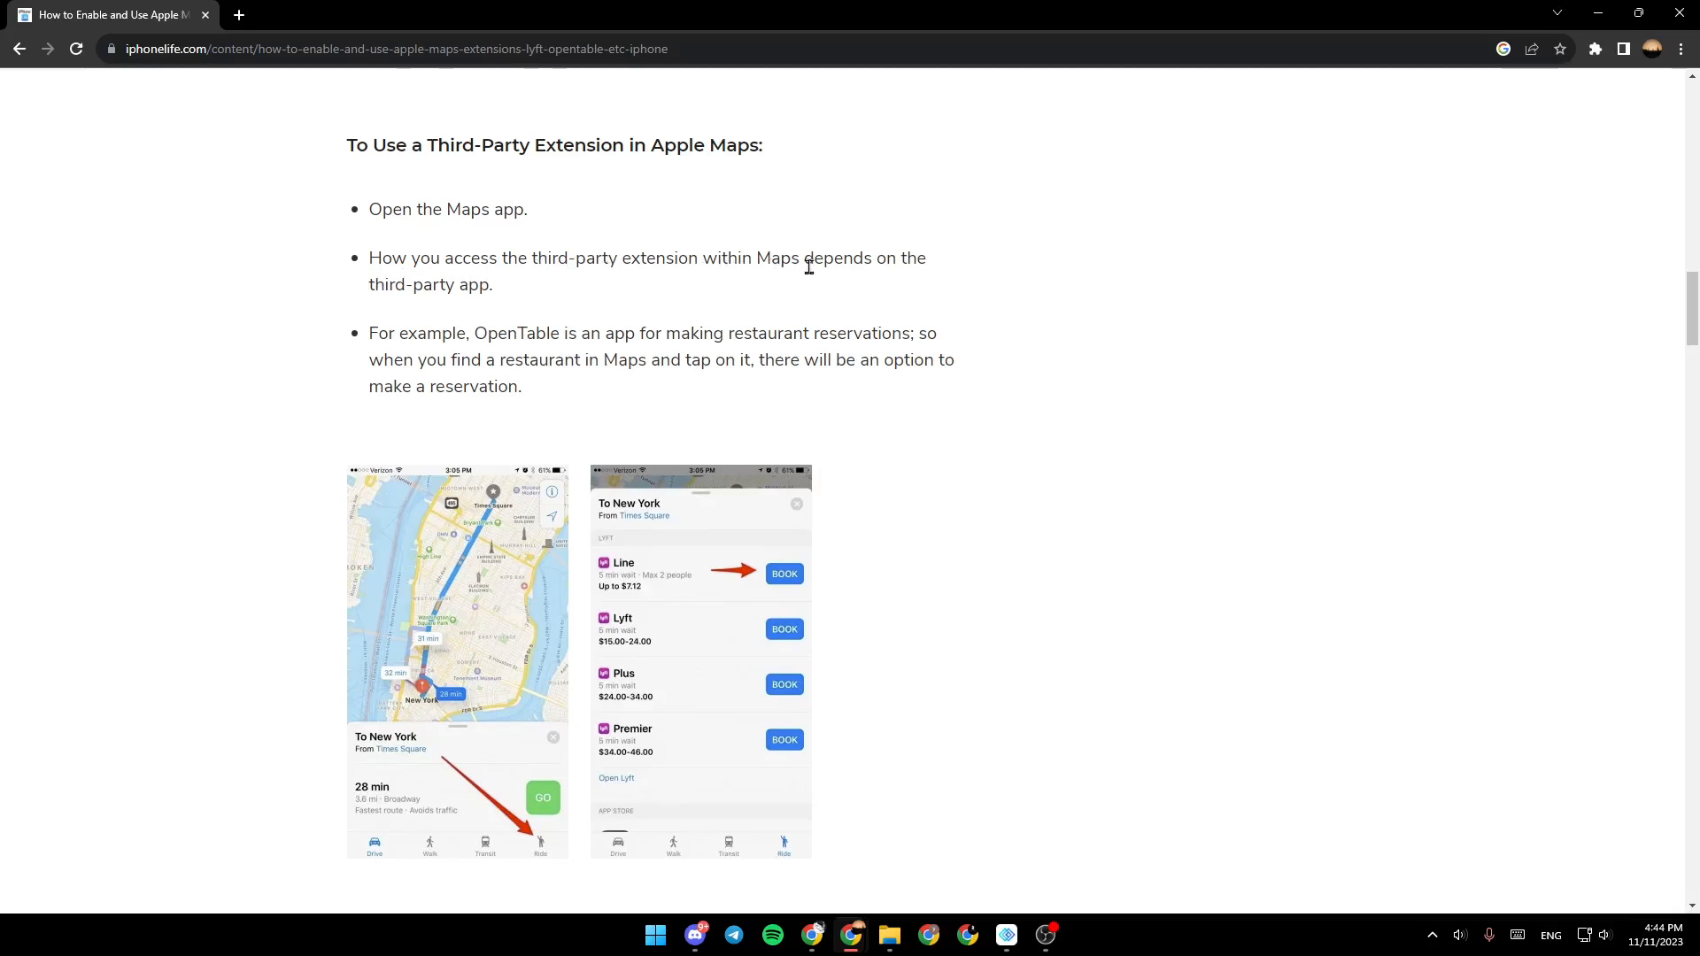
pyautogui.moveTo(402, 309)
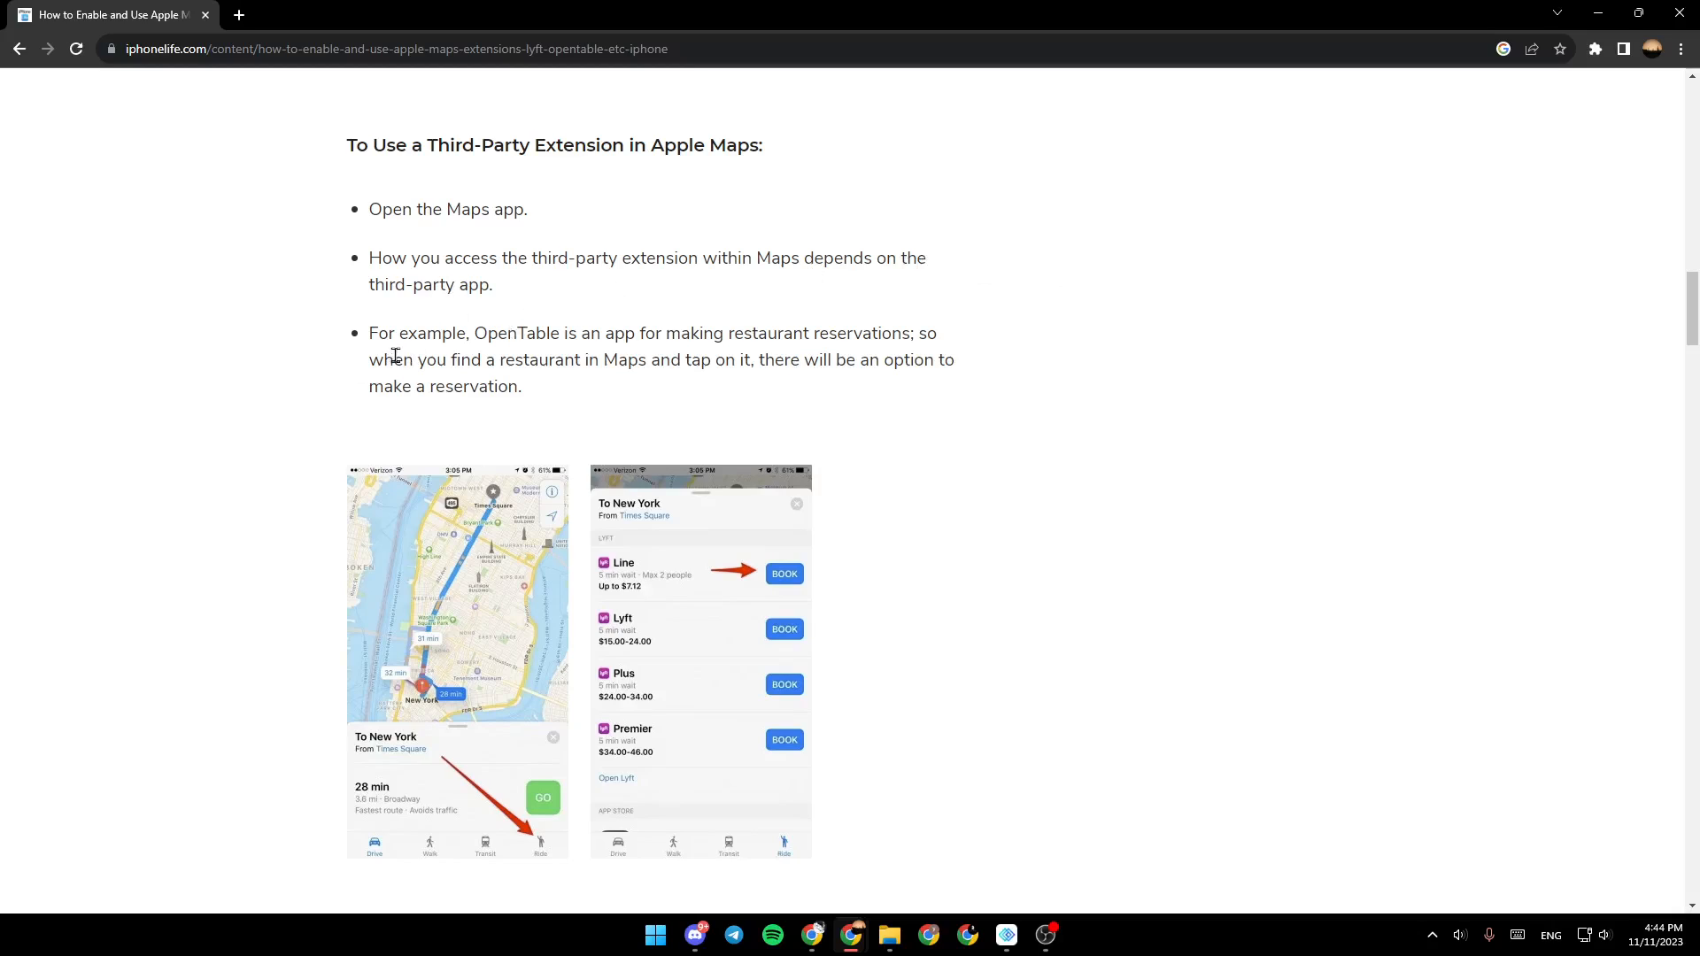
pyautogui.moveTo(598, 367)
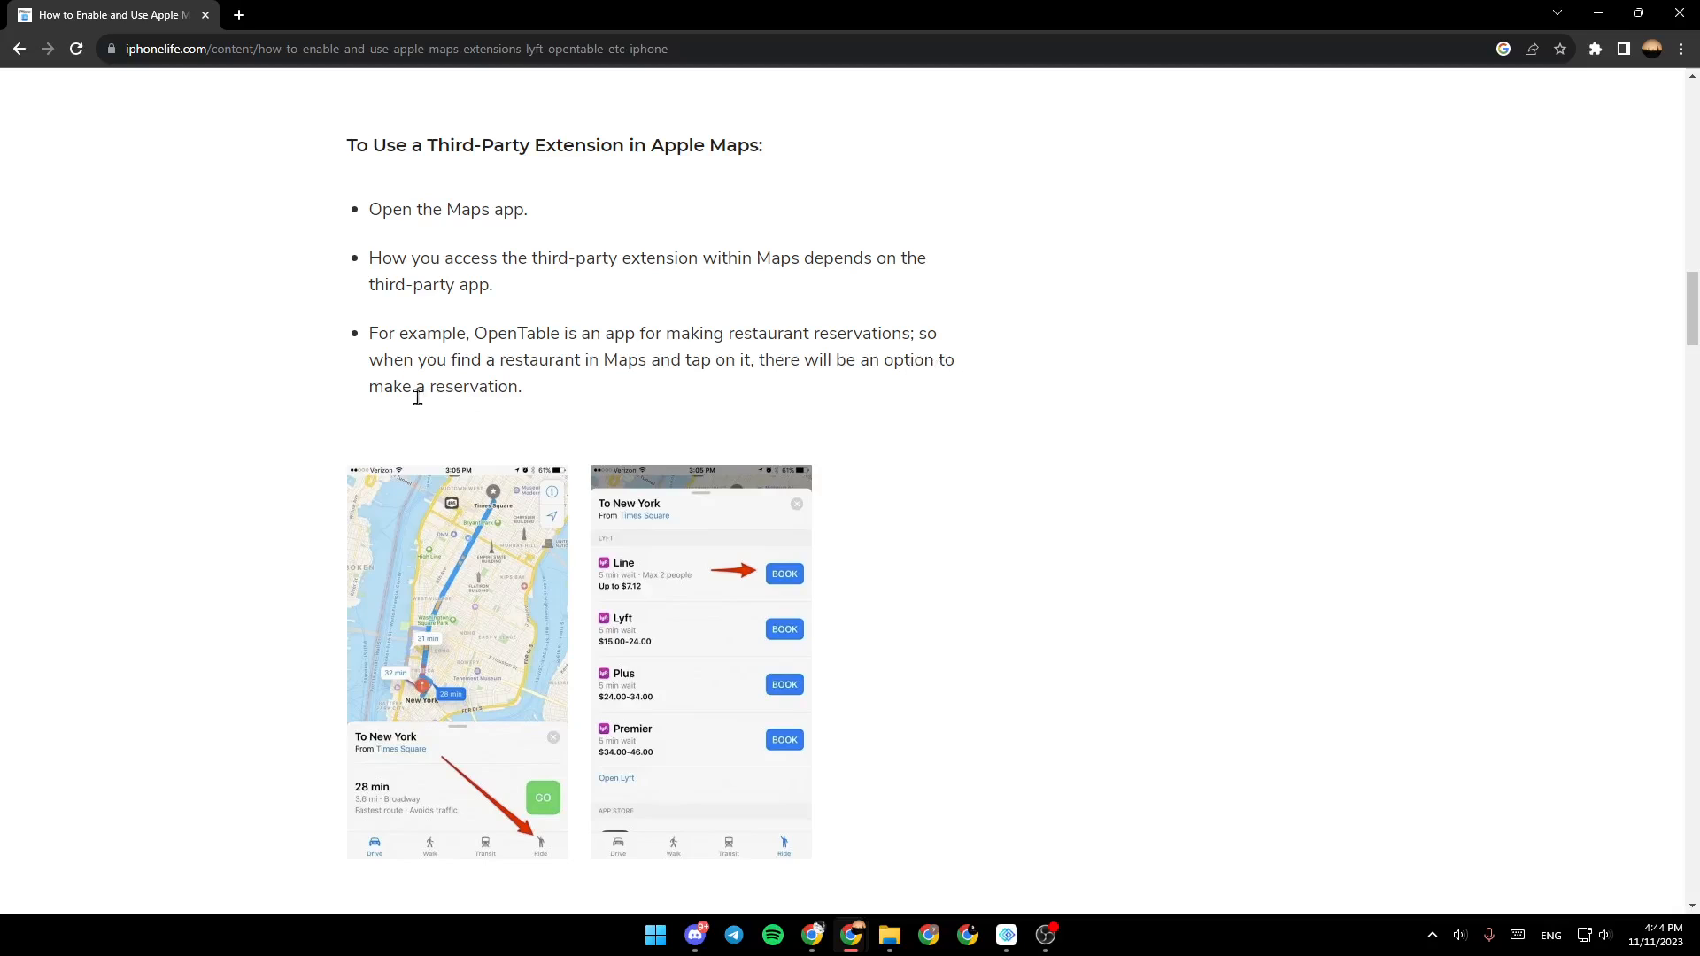
pyautogui.scroll(-3)
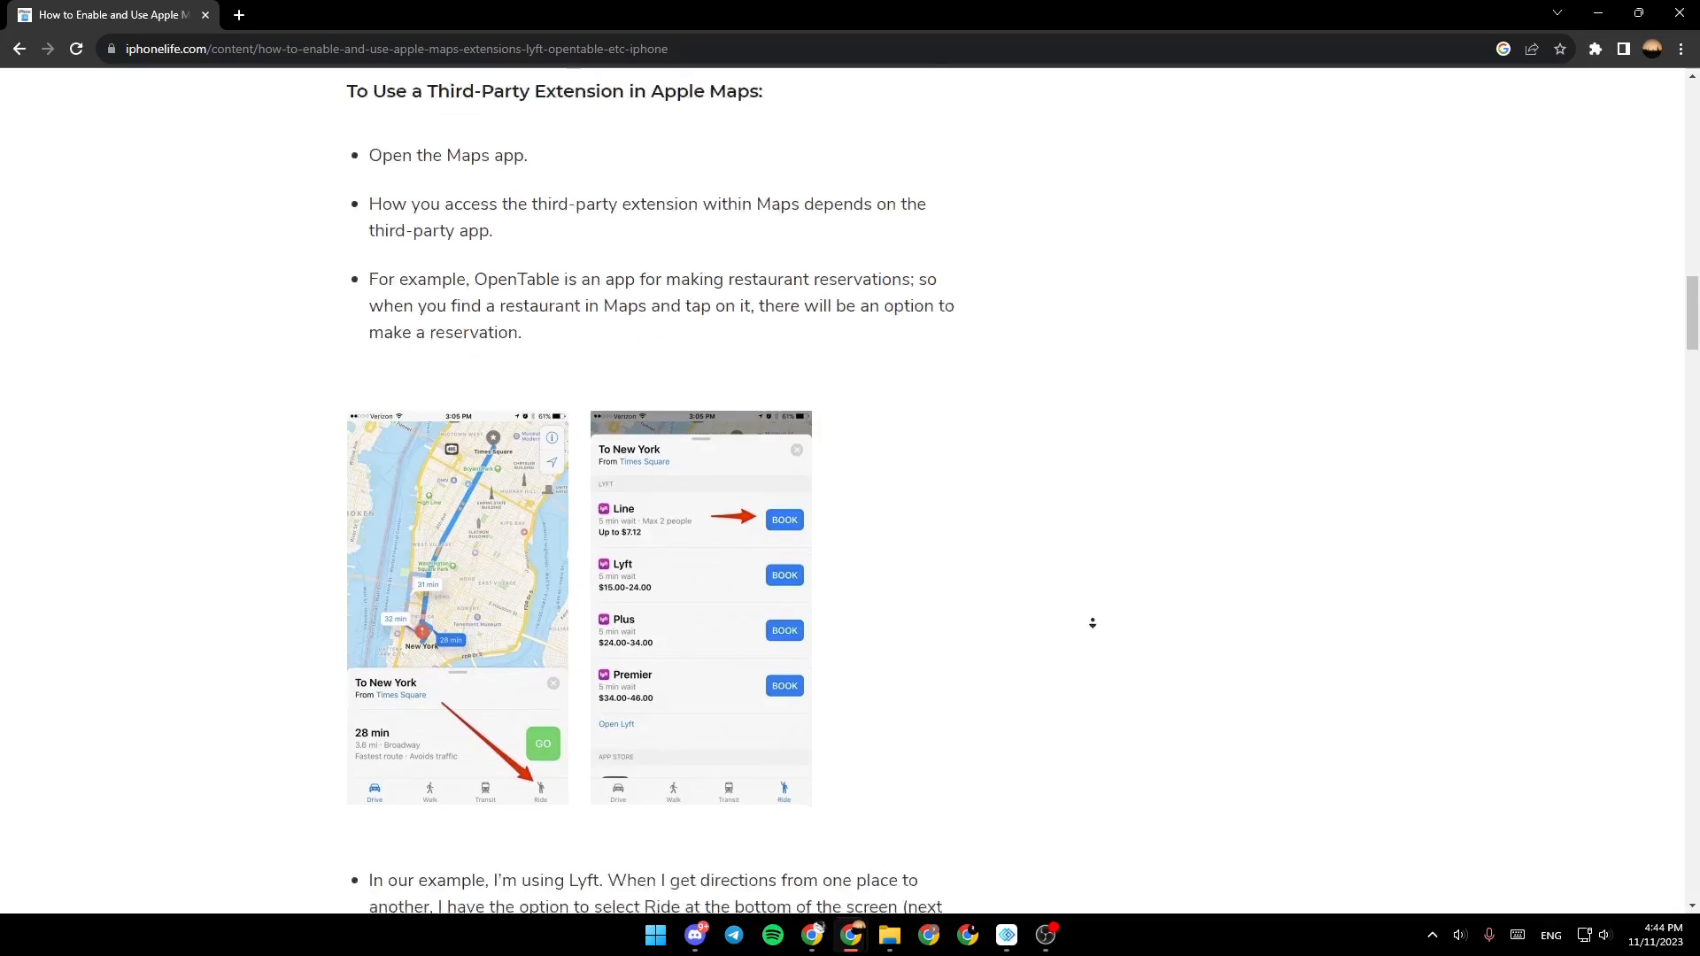
pyautogui.scroll(-3)
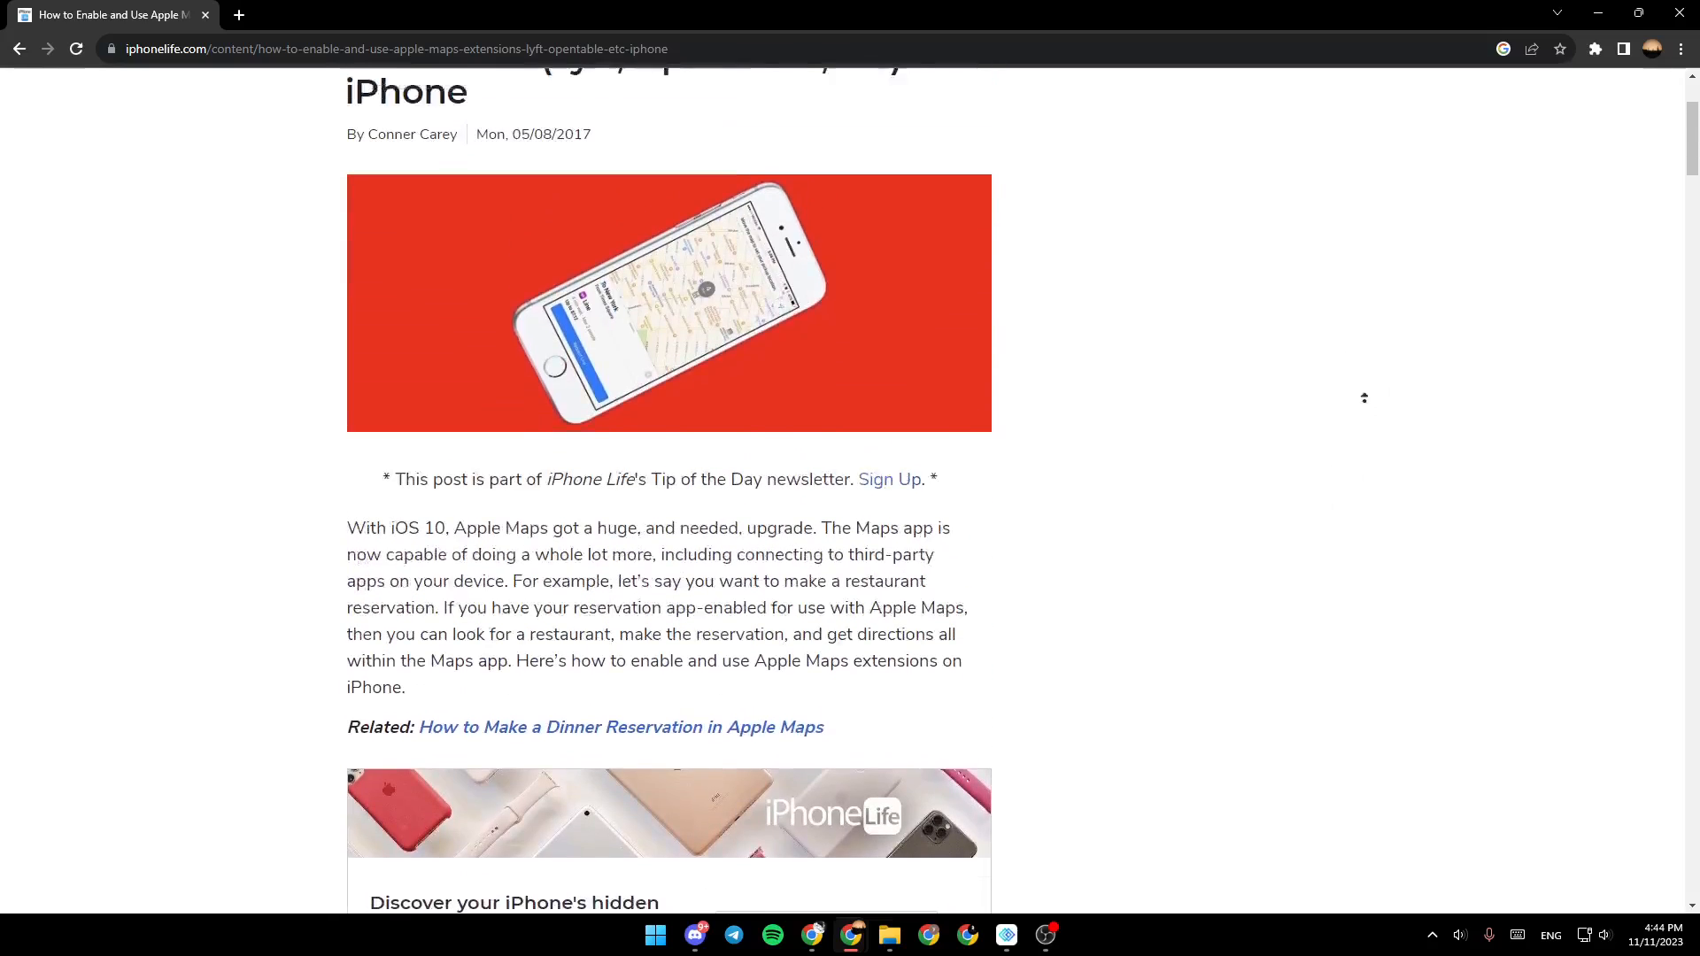
pyautogui.scroll(3)
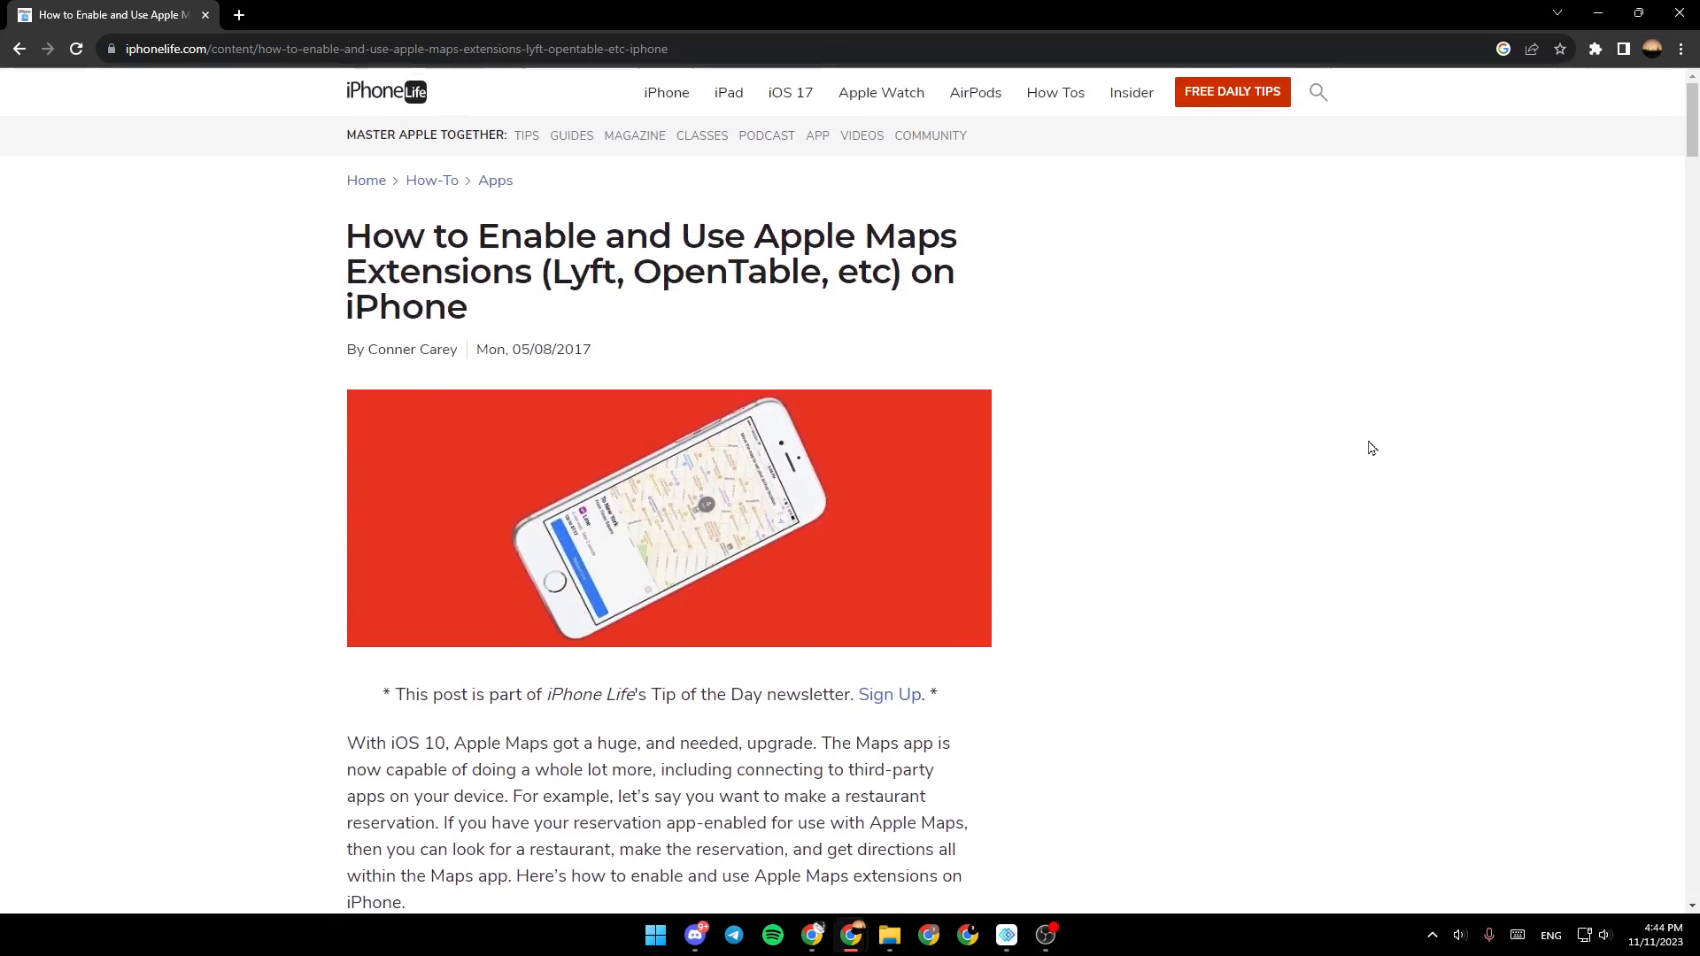